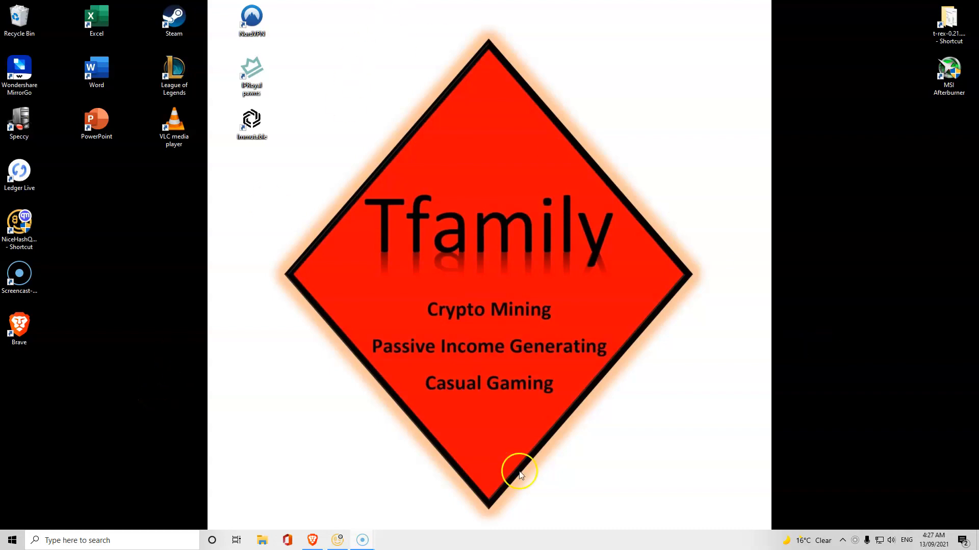
{"action": "mouse_move", "coordinate": [635, 496]}
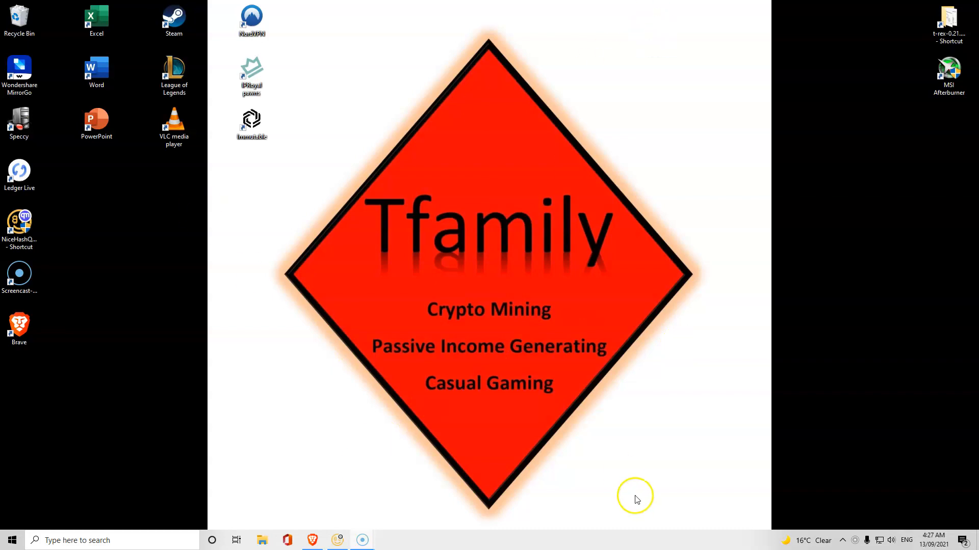
{"action": "mouse_move", "coordinate": [418, 164]}
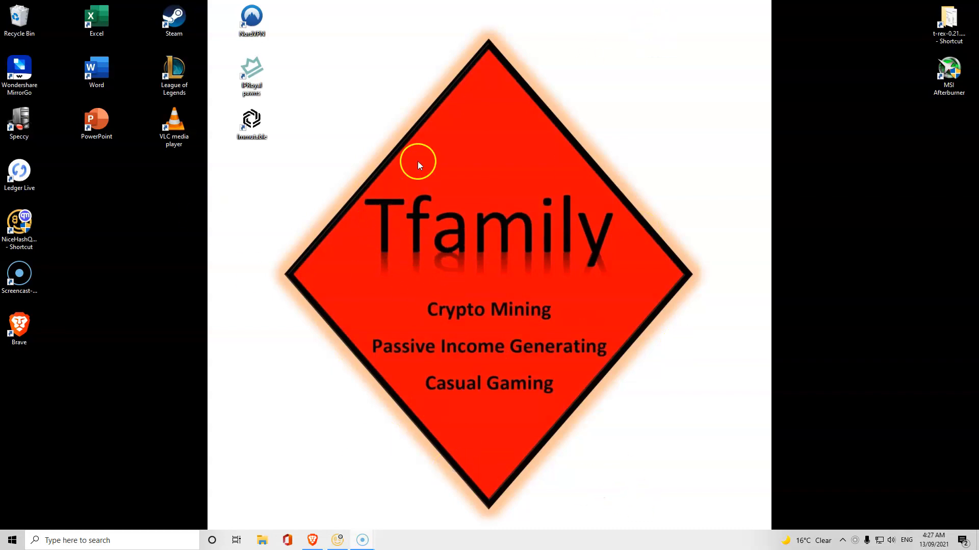
{"action": "mouse_move", "coordinate": [601, 276]}
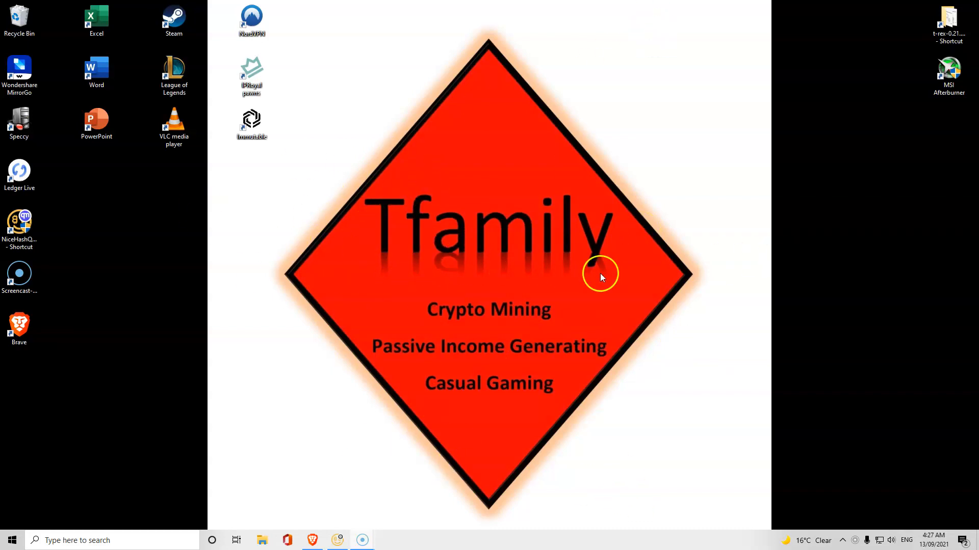
{"action": "mouse_move", "coordinate": [492, 275]}
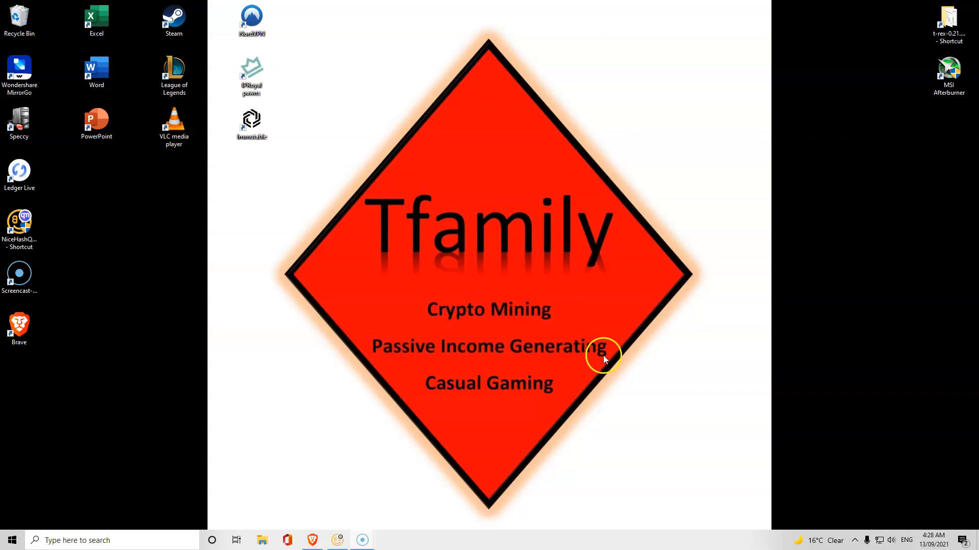
{"action": "mouse_move", "coordinate": [487, 398]}
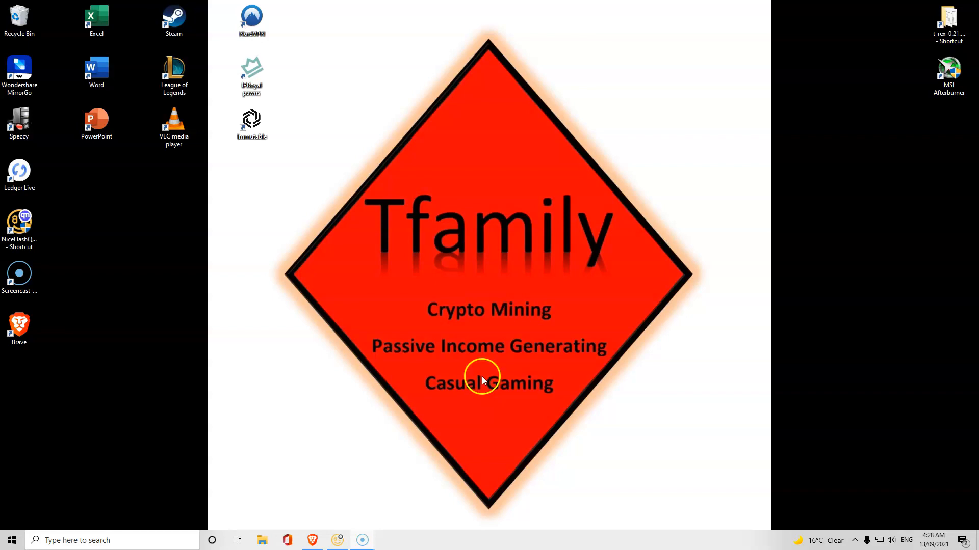
{"action": "mouse_move", "coordinate": [429, 454]}
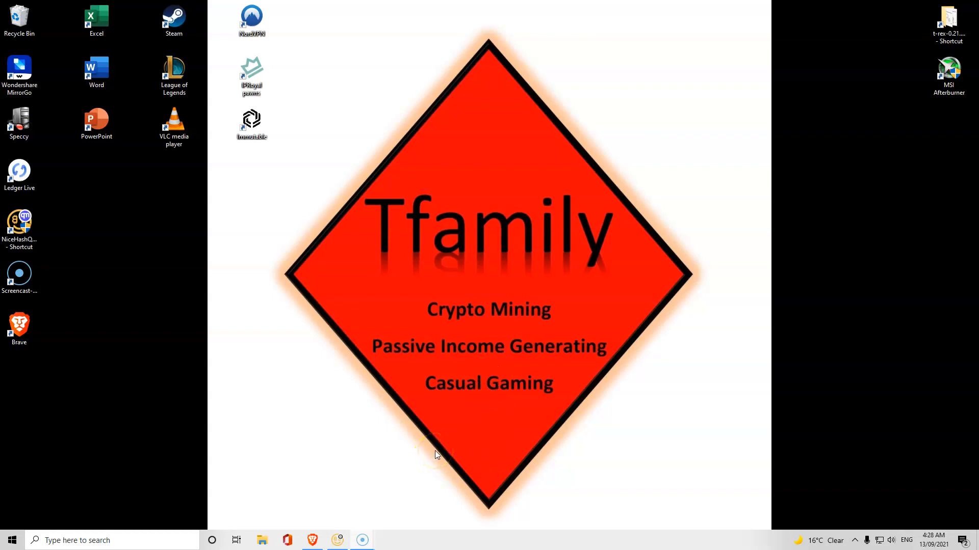
{"action": "mouse_move", "coordinate": [971, 30]}
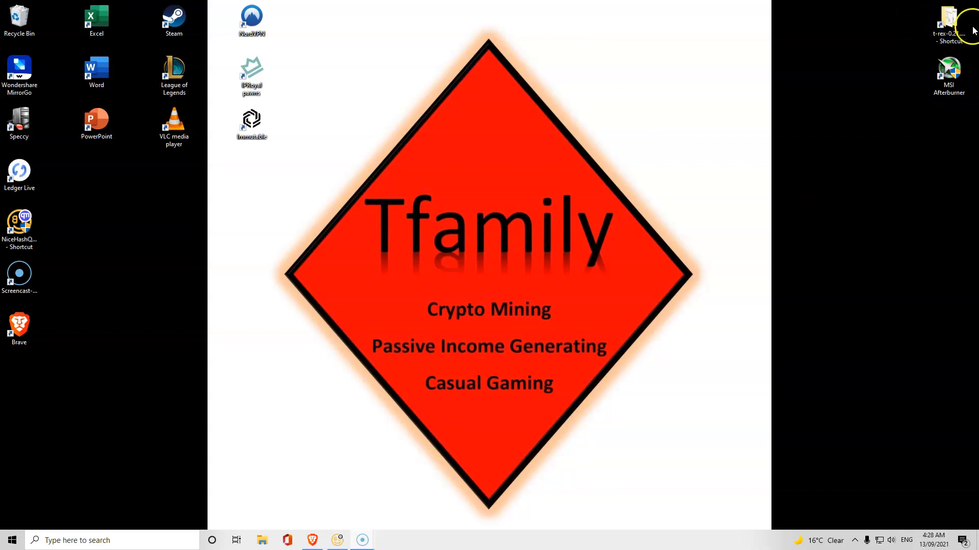
{"action": "mouse_move", "coordinate": [480, 397]}
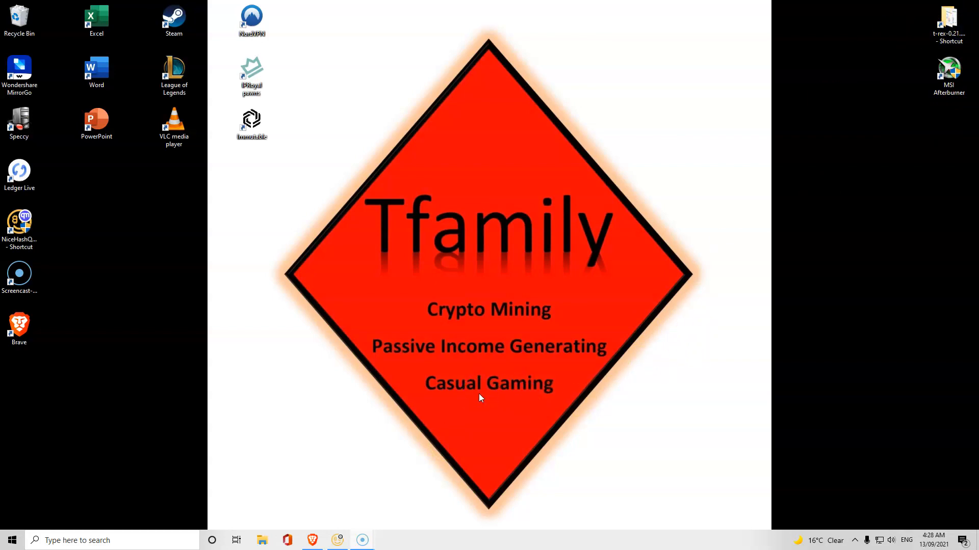
Open the t-rex-0.21.6-win miner folder from the desktop t-rex shortcut.
{"action": "double_click", "coordinate": [947, 22]}
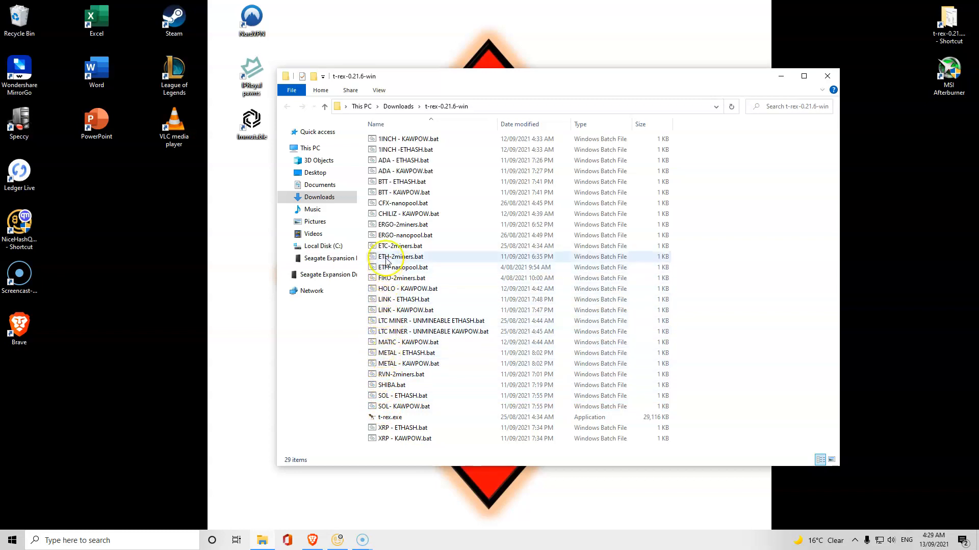
{"action": "left_click", "coordinate": [403, 267]}
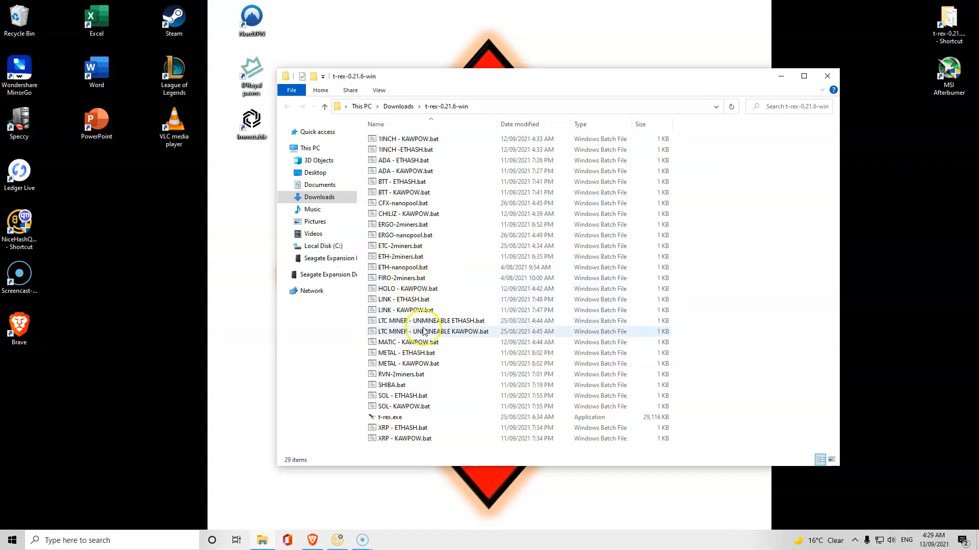
{"action": "mouse_move", "coordinate": [337, 540]}
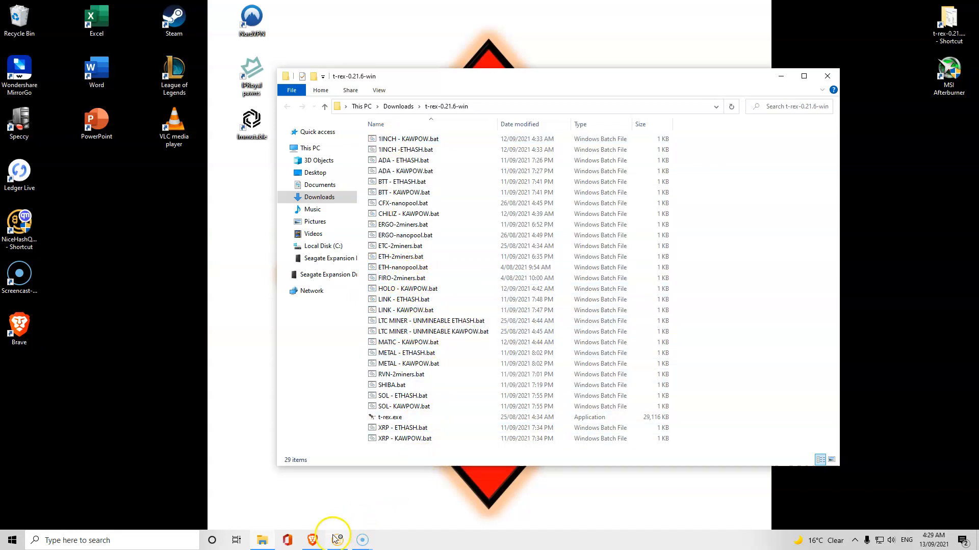
Open unMineable's supported coins page and scroll down the list toward WINk.
{"action": "left_click", "coordinate": [311, 540]}
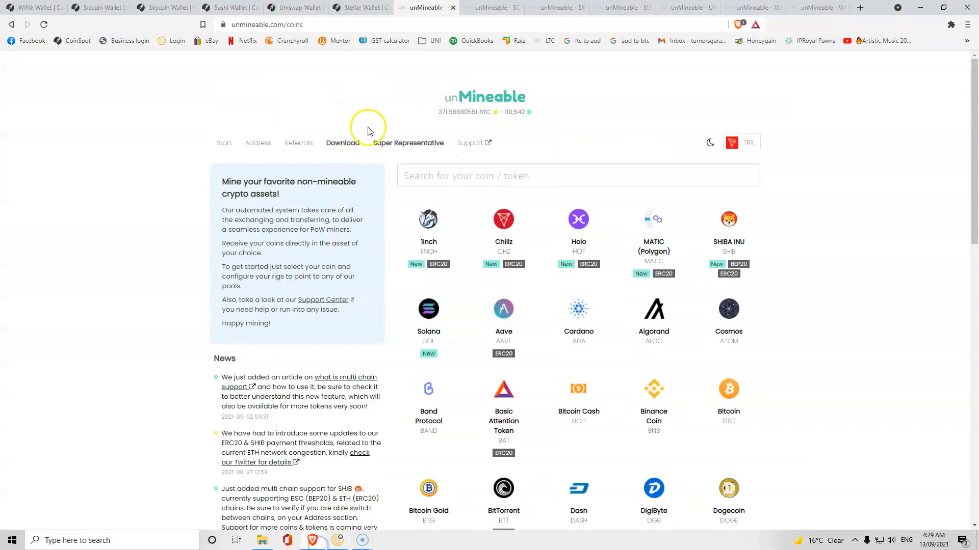
{"action": "mouse_move", "coordinate": [461, 96]}
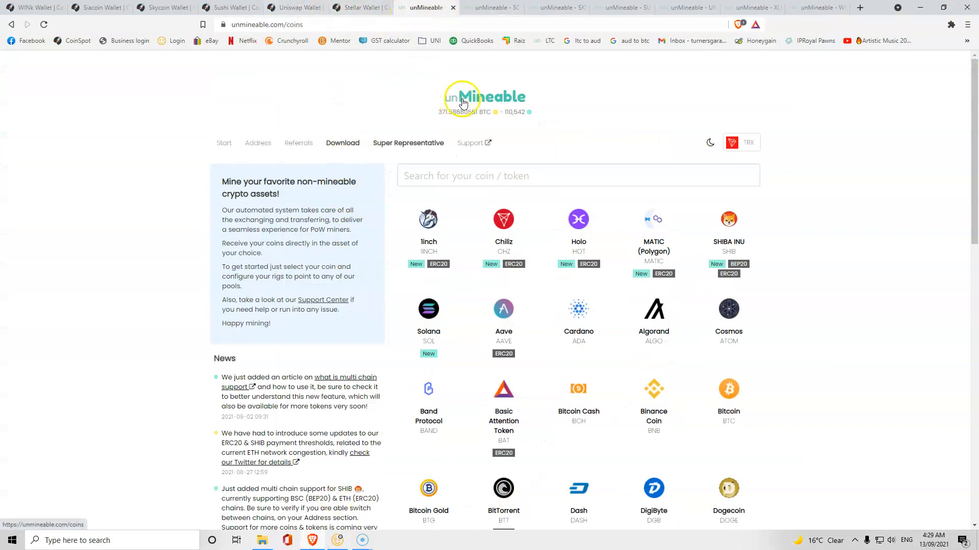
{"action": "mouse_move", "coordinate": [445, 158]}
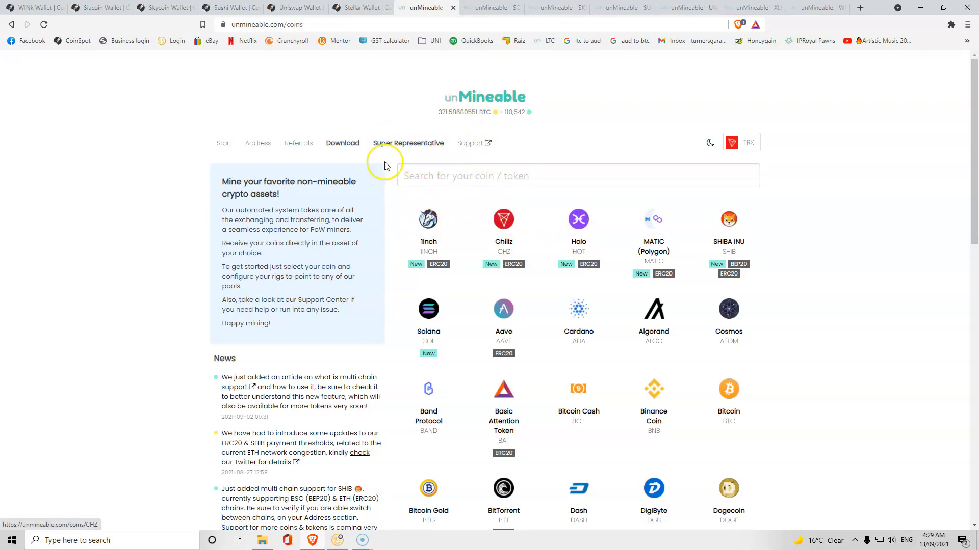
{"action": "left_click", "coordinate": [408, 142]}
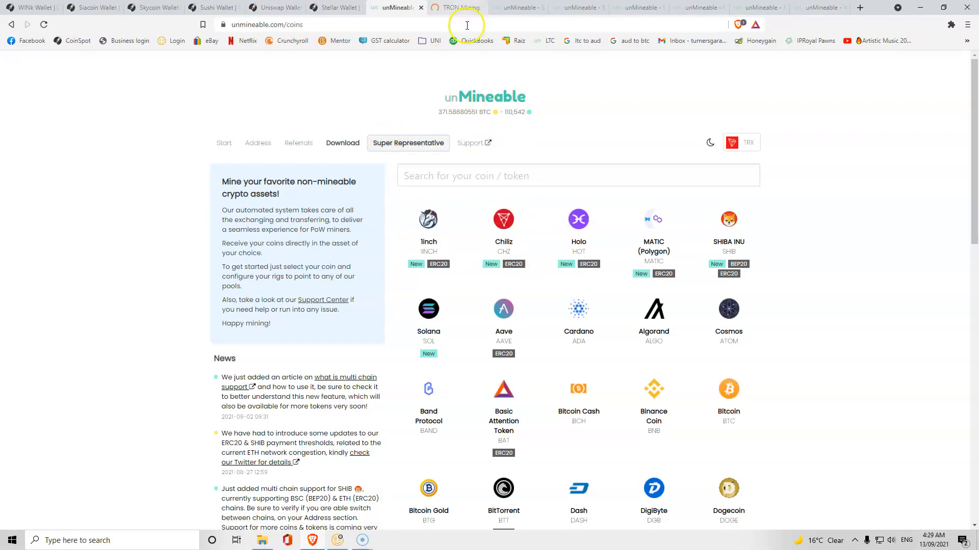
{"action": "mouse_move", "coordinate": [698, 330]}
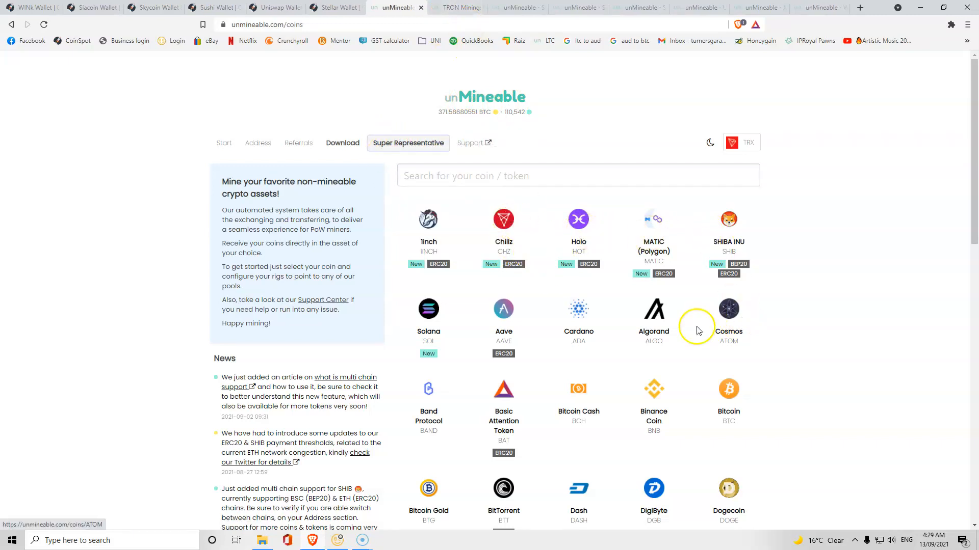
{"action": "mouse_move", "coordinate": [528, 398]}
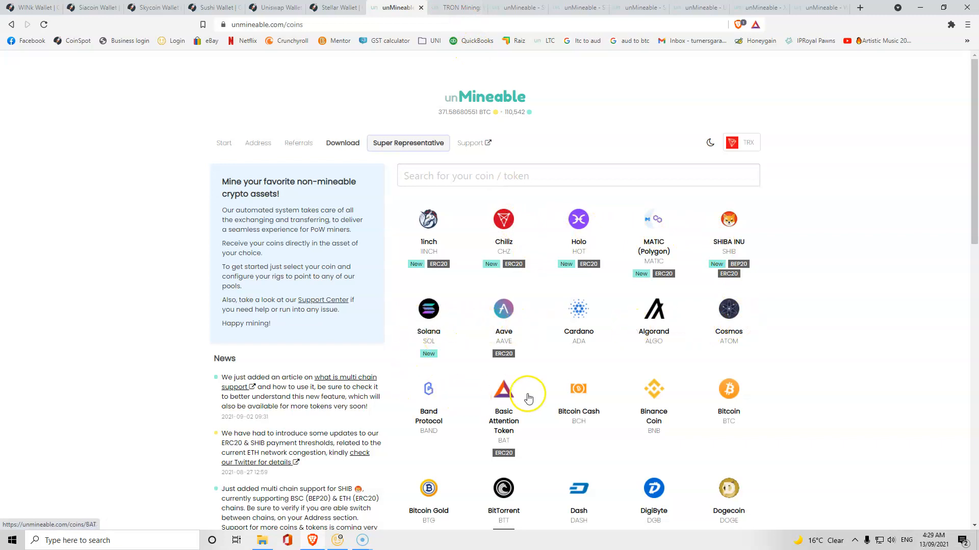
{"action": "scroll", "scroll_direction": "down", "scroll_amount": 3}
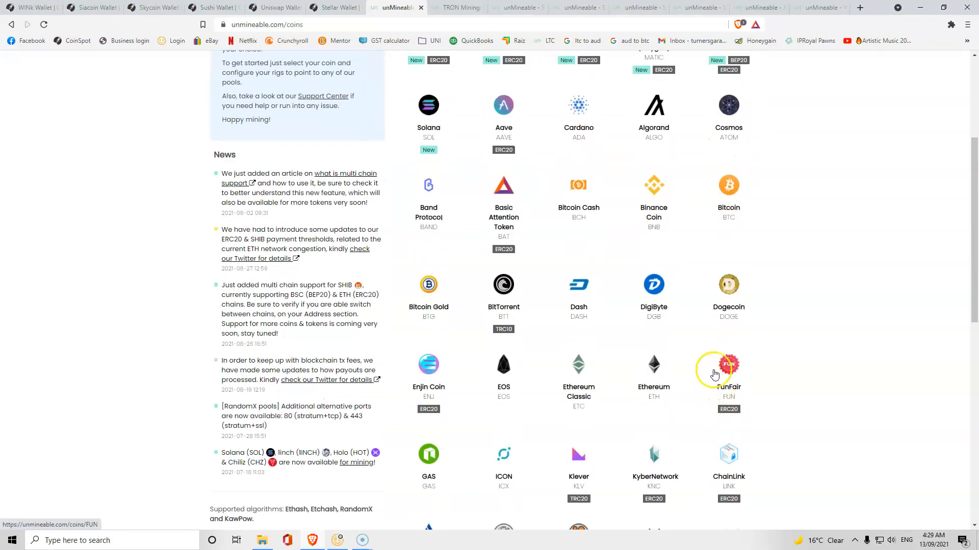
{"action": "mouse_move", "coordinate": [749, 329]}
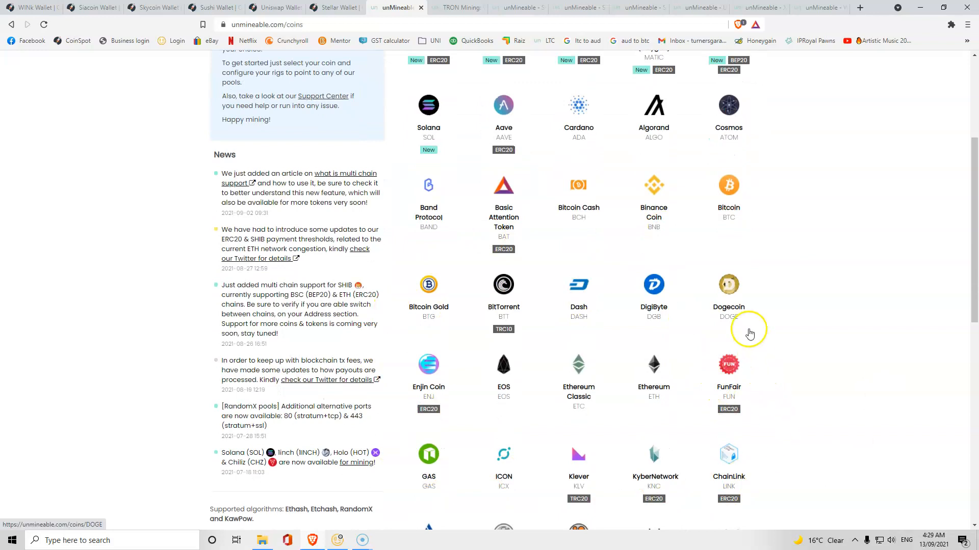
{"action": "mouse_move", "coordinate": [737, 292]}
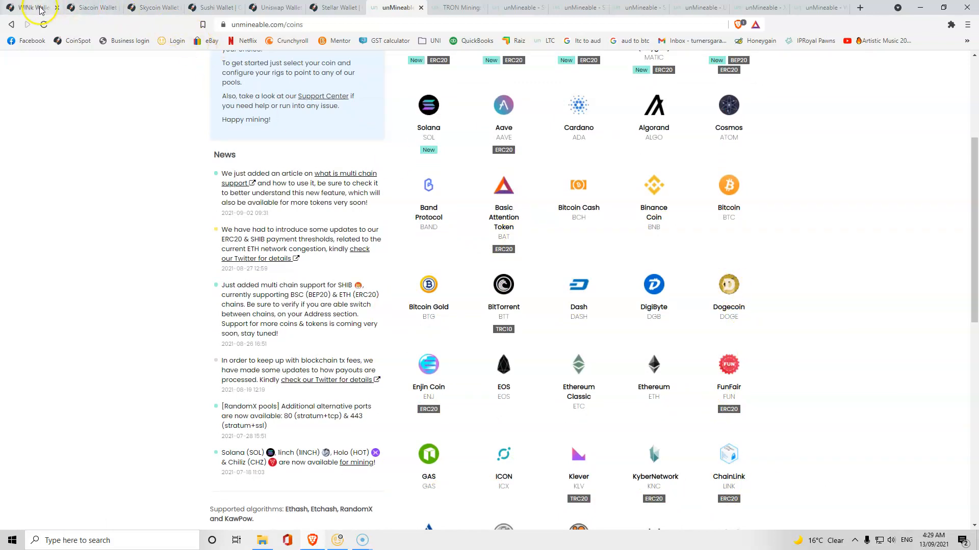
{"action": "mouse_move", "coordinate": [620, 166]}
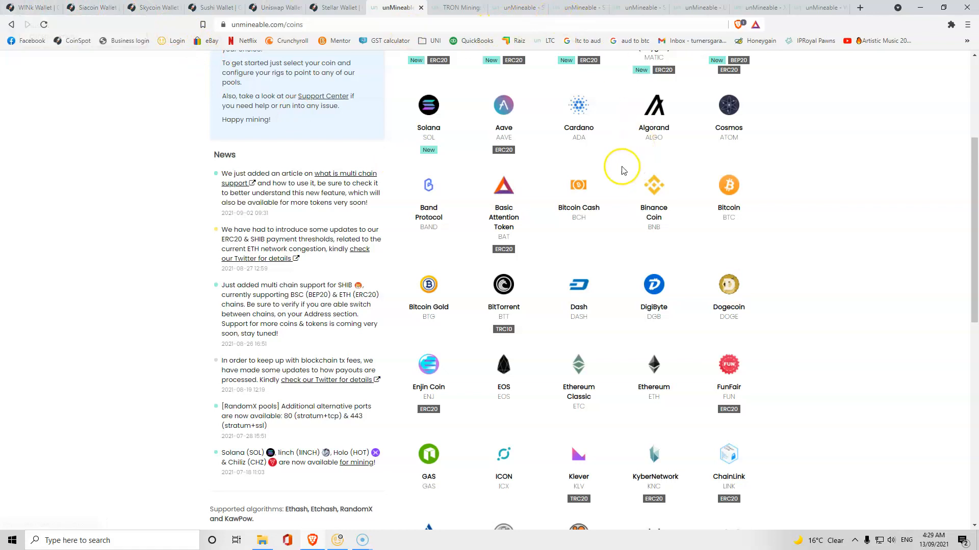
{"action": "scroll", "scroll_direction": "down", "scroll_amount": 3}
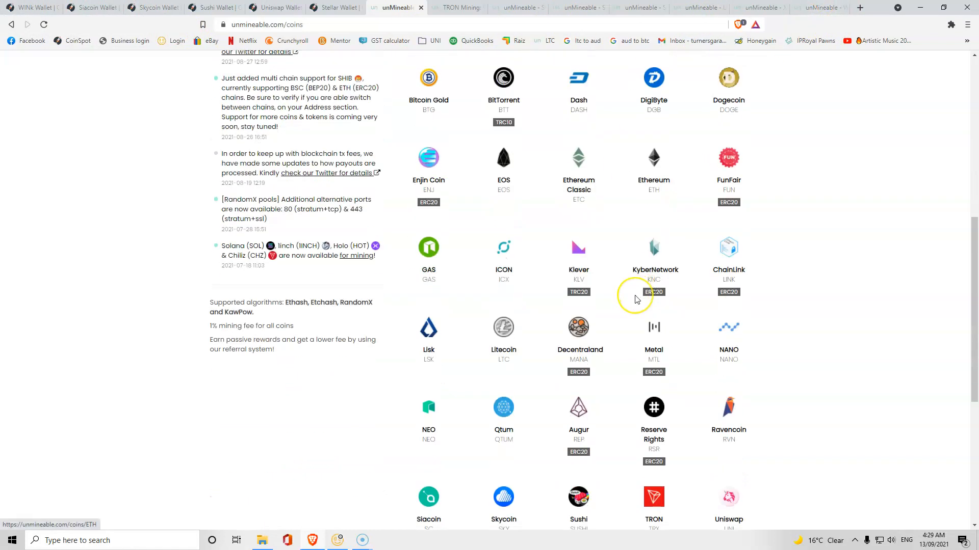
{"action": "scroll", "scroll_direction": "down", "scroll_amount": 3}
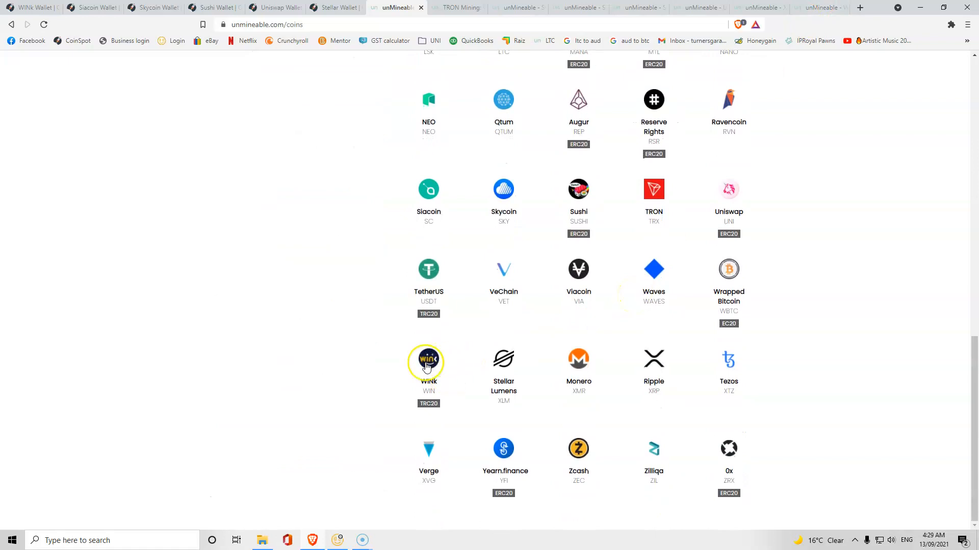
Show the WINk page's Kawpow pool details (kp.unmineable.com:3333), then bring back the miner folder.
{"action": "left_click", "coordinate": [428, 361]}
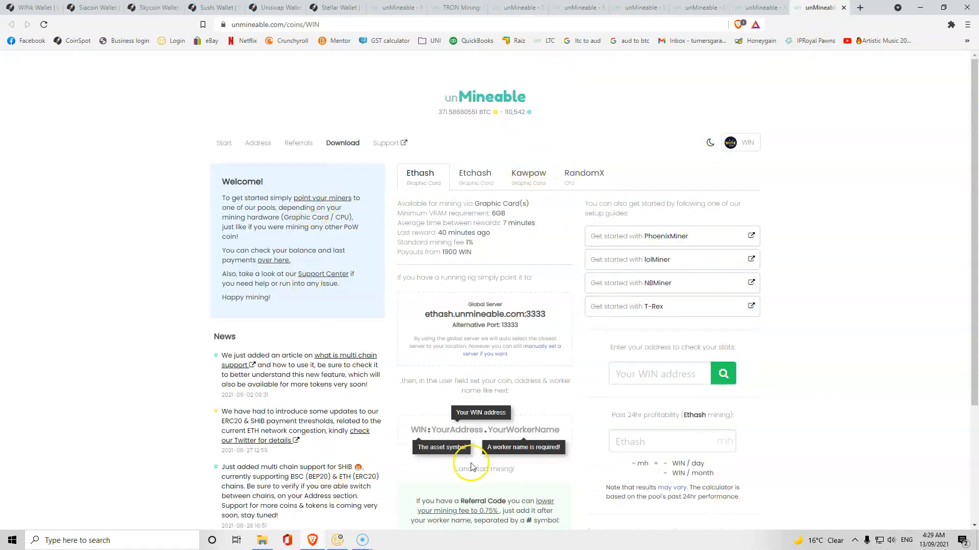
{"action": "scroll", "scroll_direction": "down", "scroll_amount": 3}
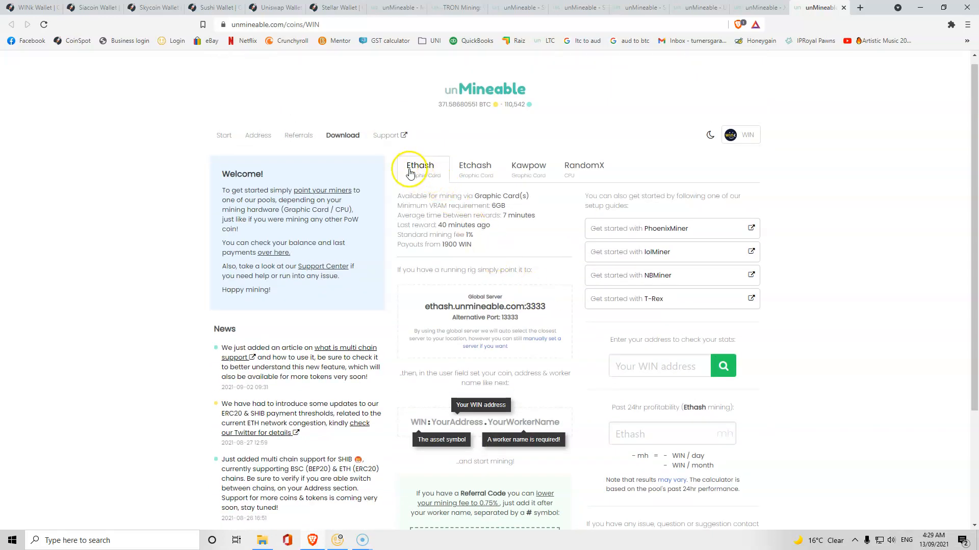
{"action": "left_click", "coordinate": [474, 169]}
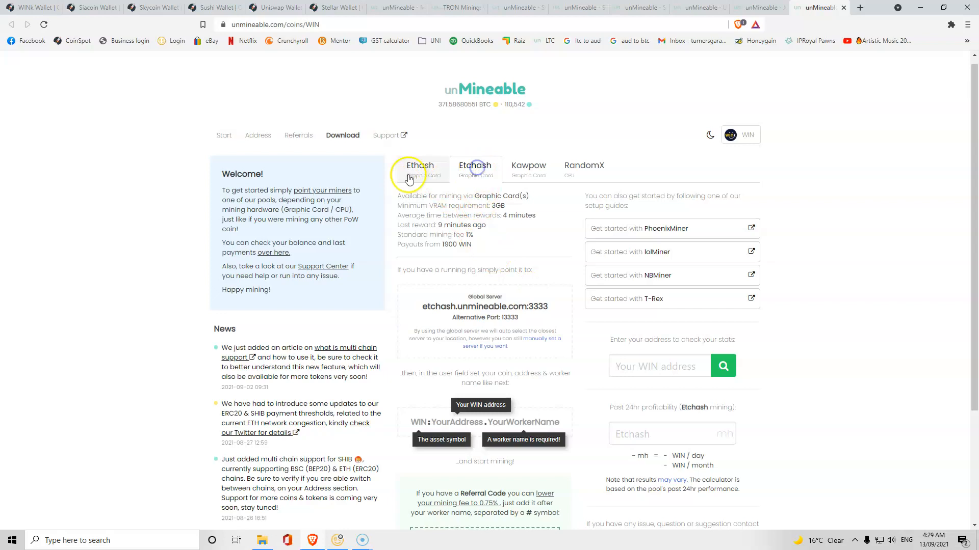
{"action": "left_click", "coordinate": [528, 168]}
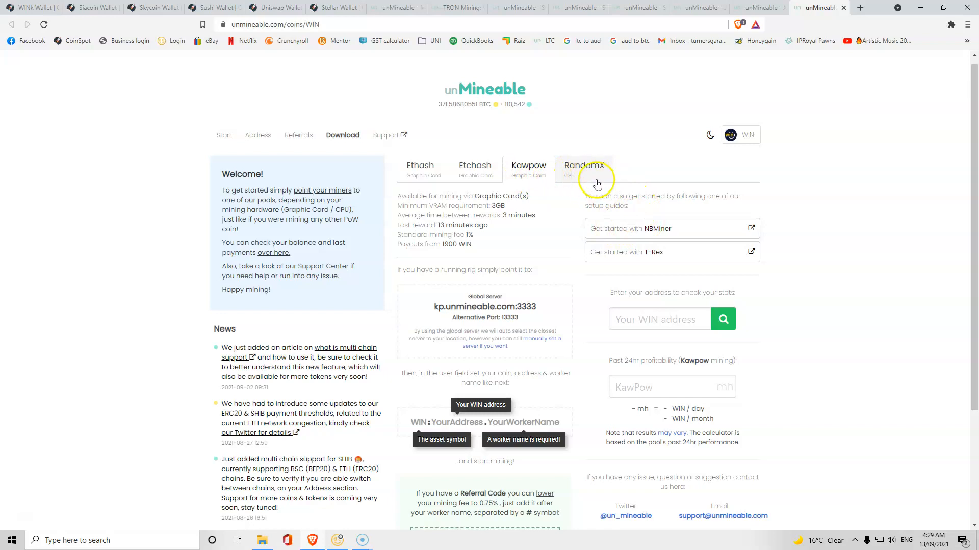
{"action": "left_click", "coordinate": [420, 169]}
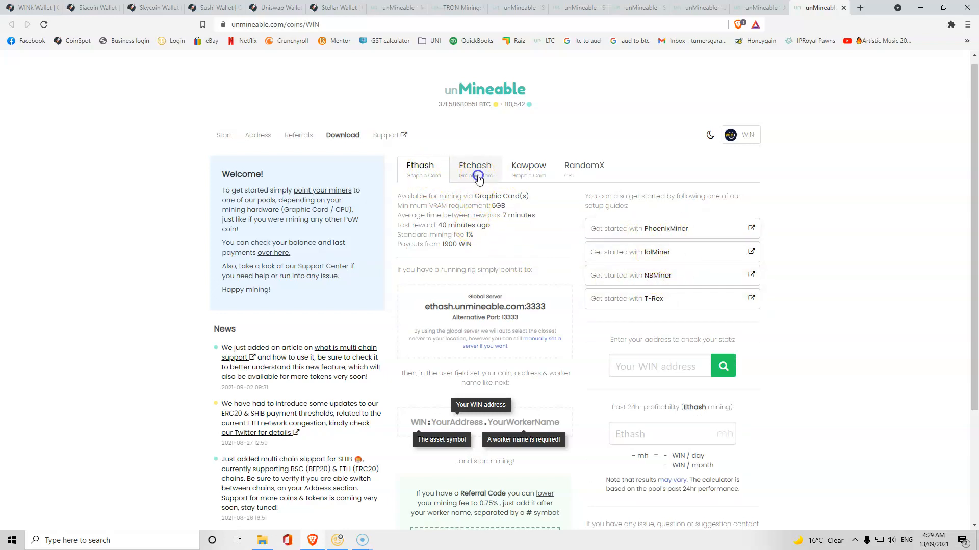
{"action": "left_click", "coordinate": [475, 169]}
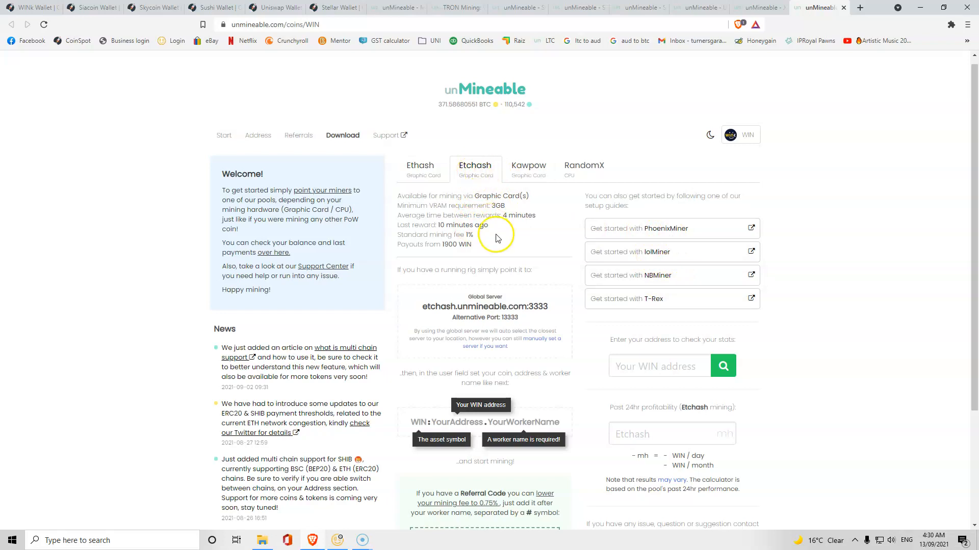
{"action": "left_click", "coordinate": [528, 170]}
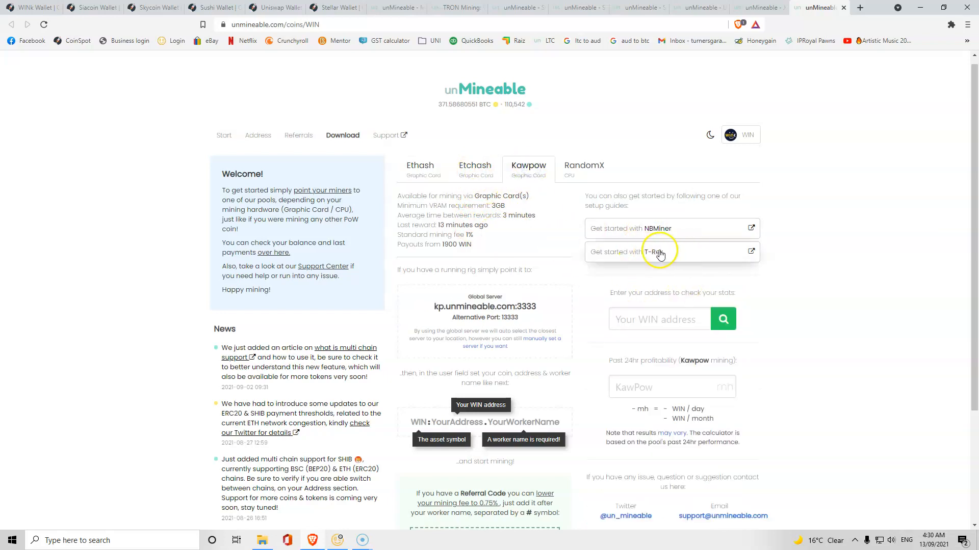
{"action": "mouse_move", "coordinate": [586, 278]}
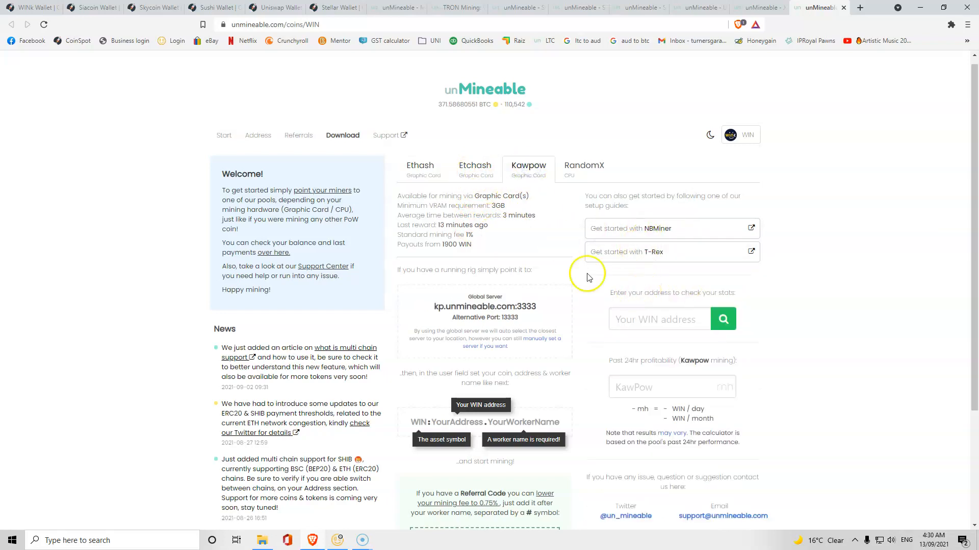
{"action": "left_click", "coordinate": [423, 169]}
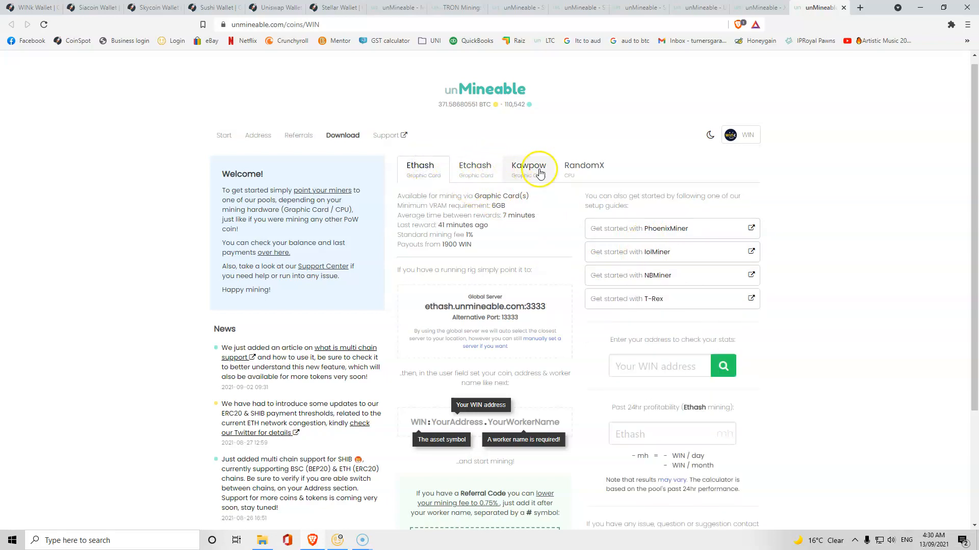
{"action": "left_click", "coordinate": [528, 169]}
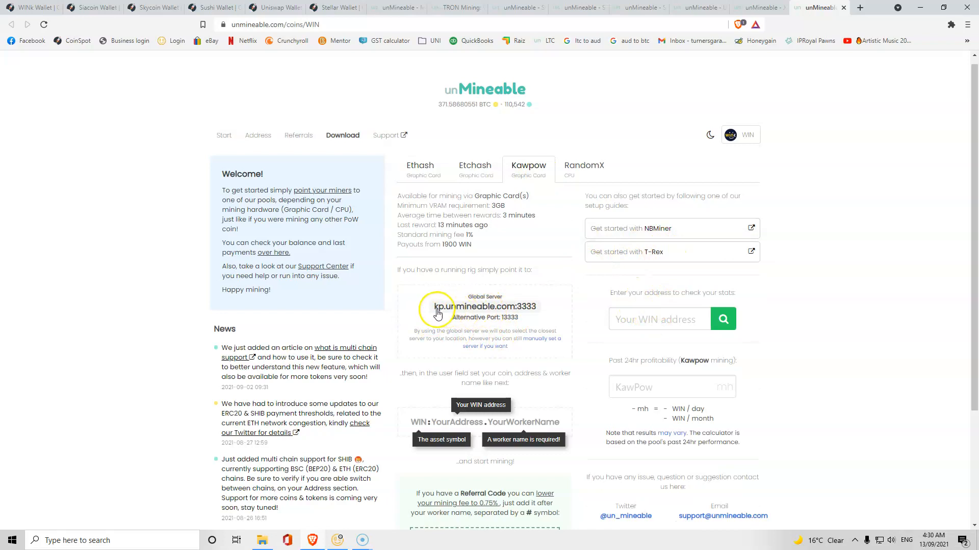
{"action": "mouse_move", "coordinate": [486, 429]}
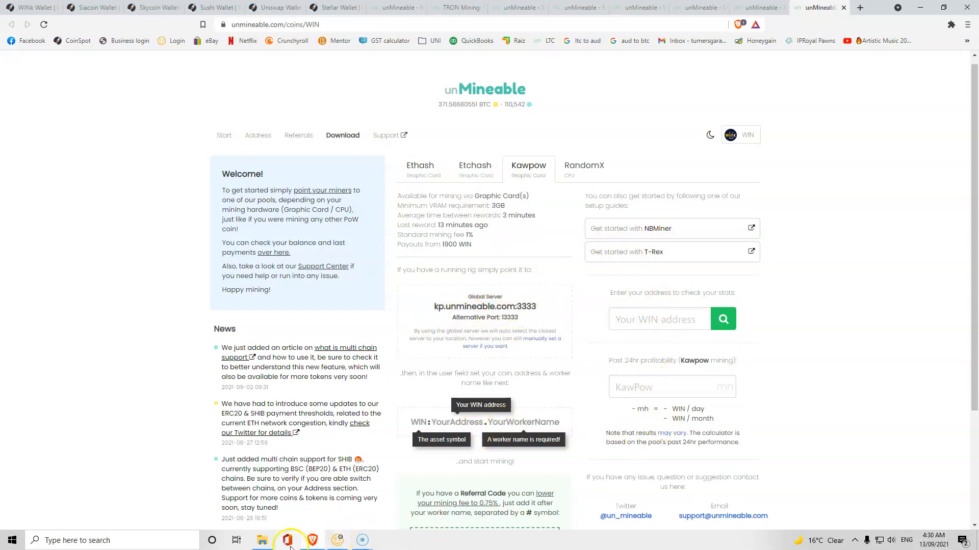
{"action": "left_click", "coordinate": [261, 540]}
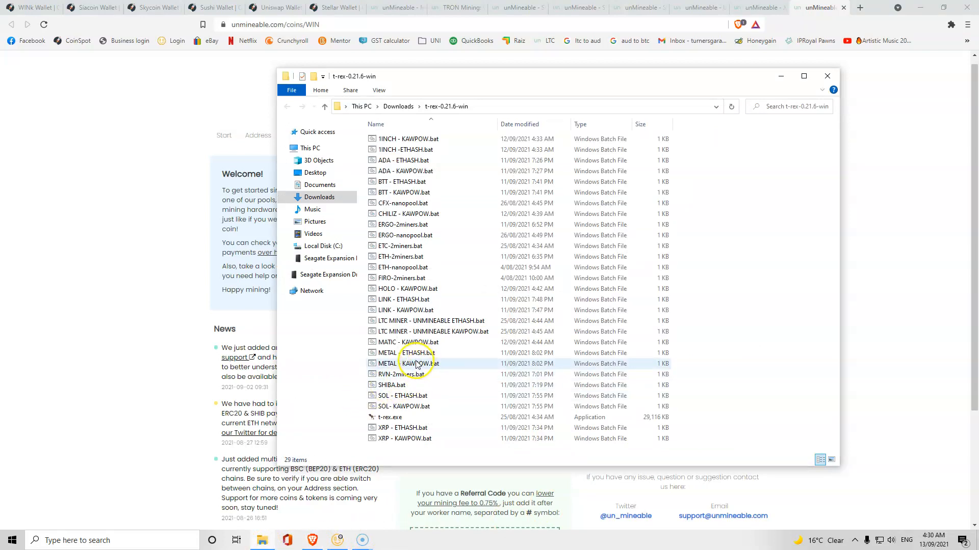
{"action": "mouse_move", "coordinate": [416, 364]}
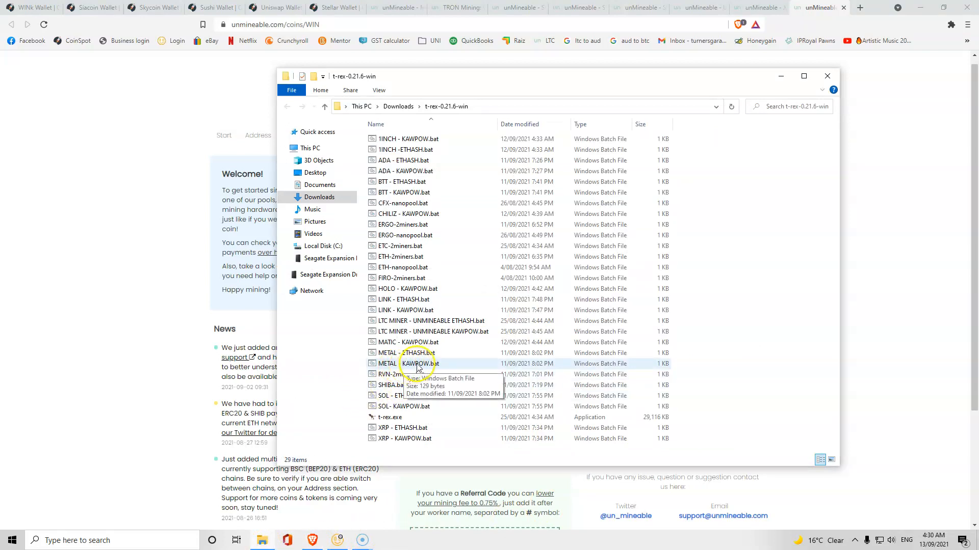
Copy METAL - KAWPOW.bat and rename the copy to WINK - KAWPOW.bat.
{"action": "right_click", "coordinate": [408, 363]}
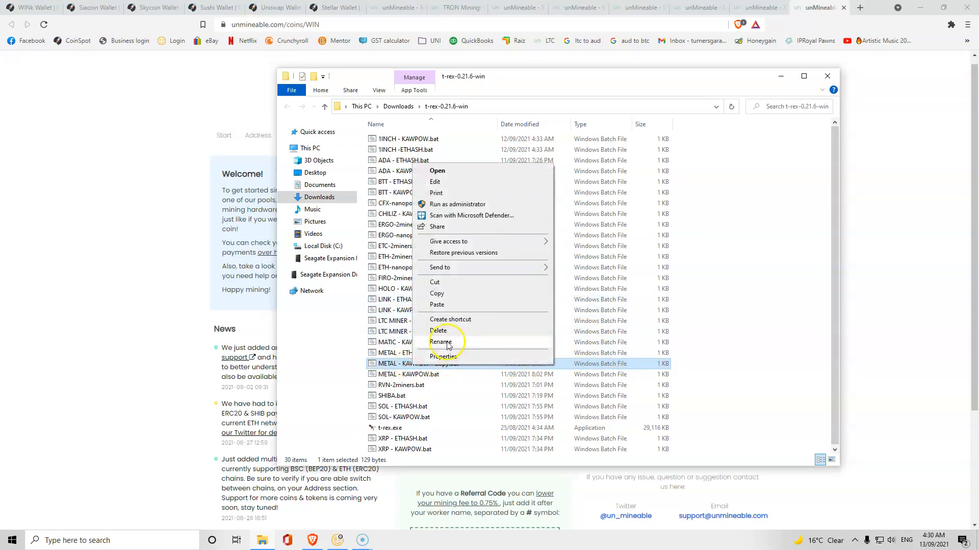
{"action": "left_click", "coordinate": [440, 342]}
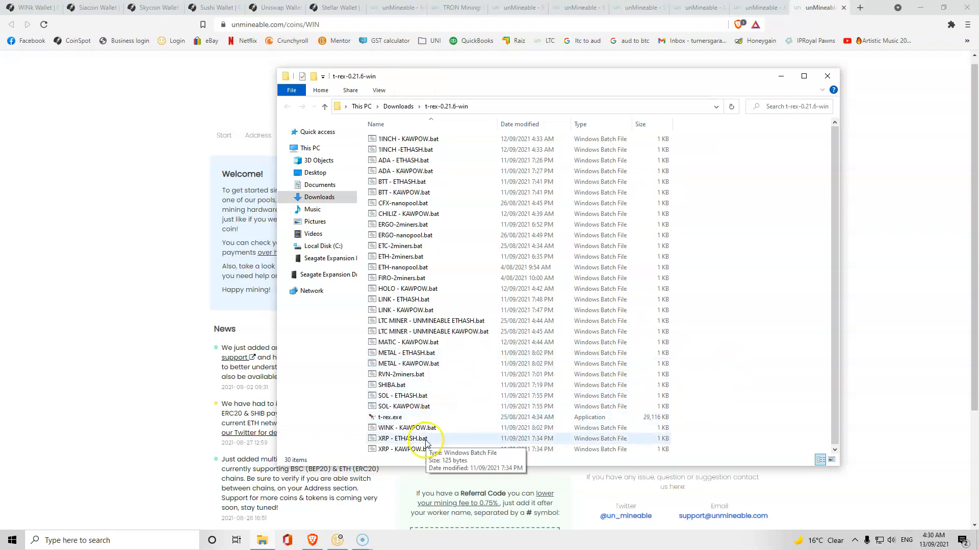
{"action": "right_click", "coordinate": [406, 427]}
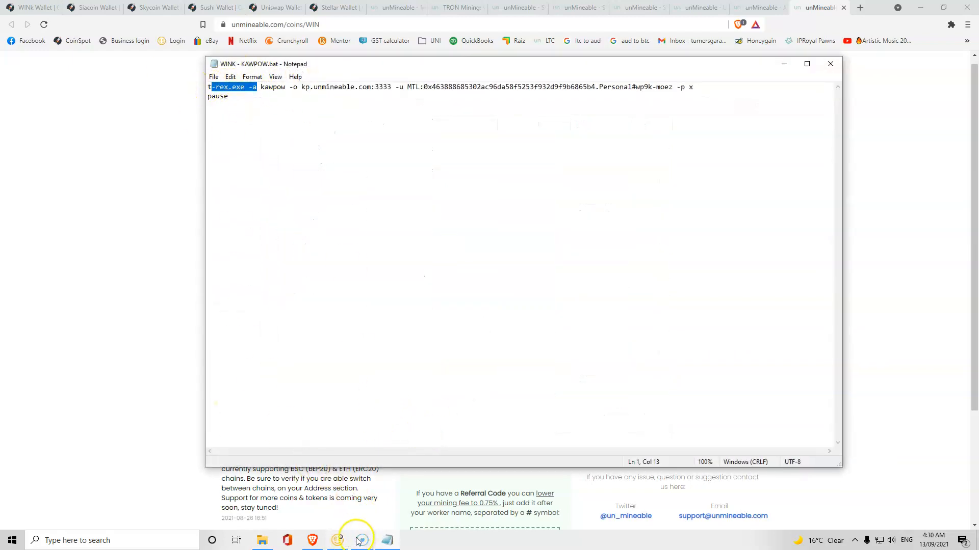
Open WINK - KAWPOW.bat in Notepad and select the existing MTL wallet address.
{"action": "left_click", "coordinate": [255, 86]}
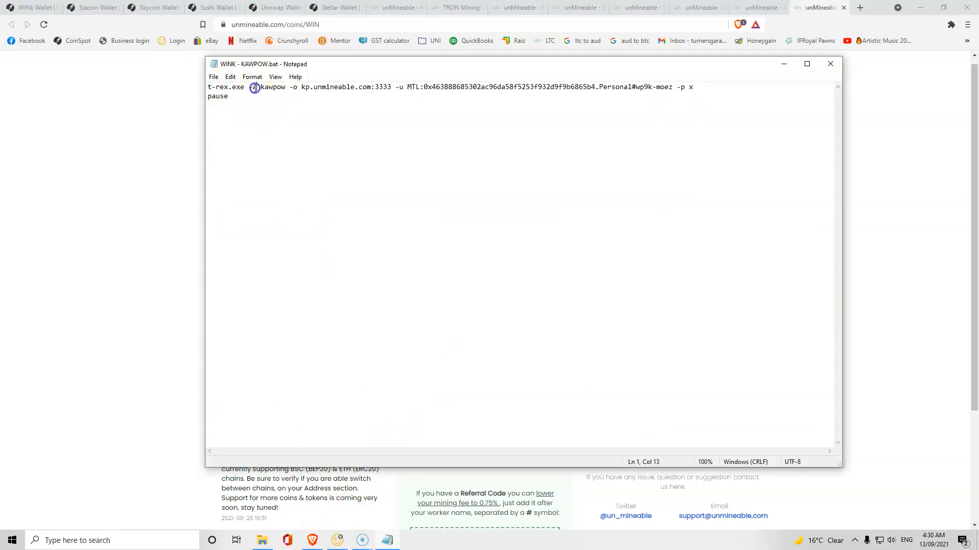
{"action": "double_click", "coordinate": [272, 87]}
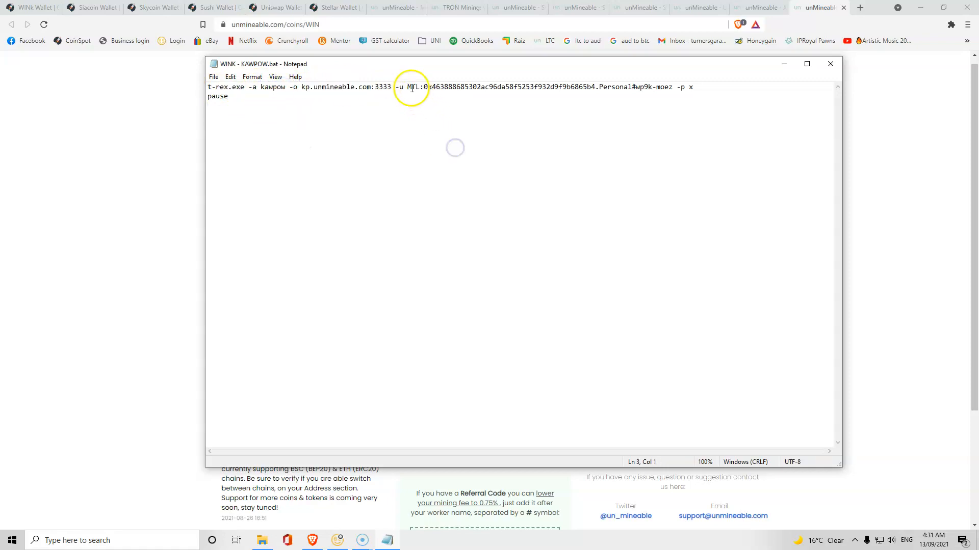
{"action": "left_click_drag", "start_coordinate": [409, 87], "coordinate": [647, 87]}
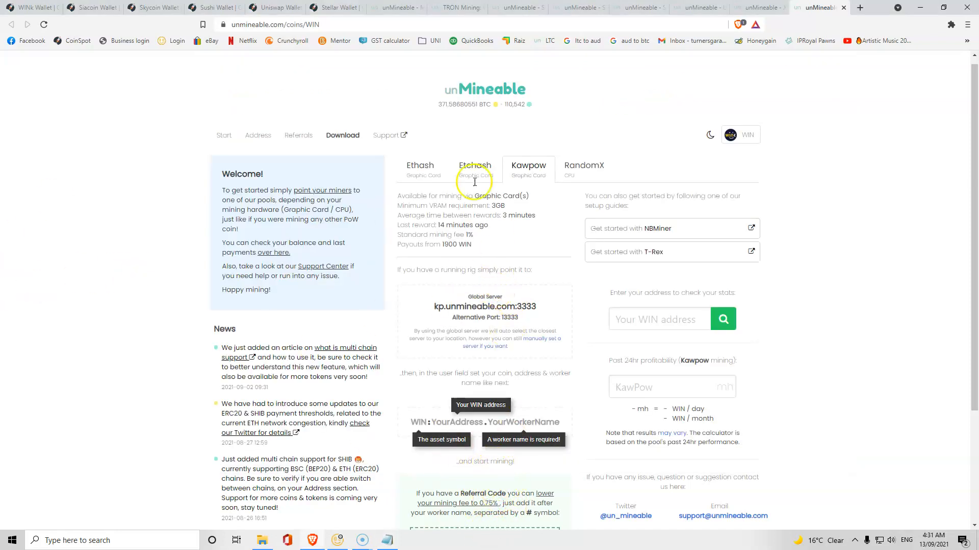
Copy the receive address from CoinSpot's WINk wallet page.
{"action": "left_click", "coordinate": [31, 7]}
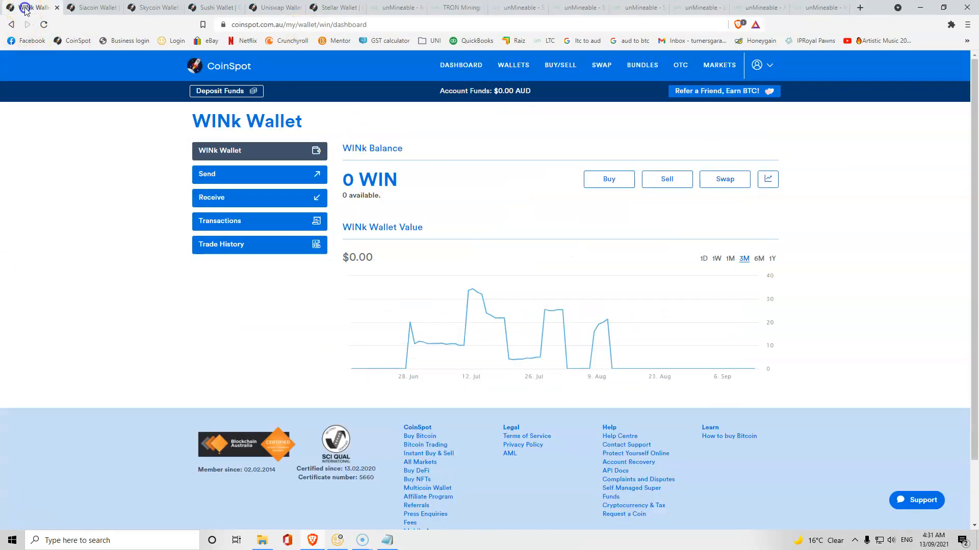
{"action": "left_click", "coordinate": [258, 197]}
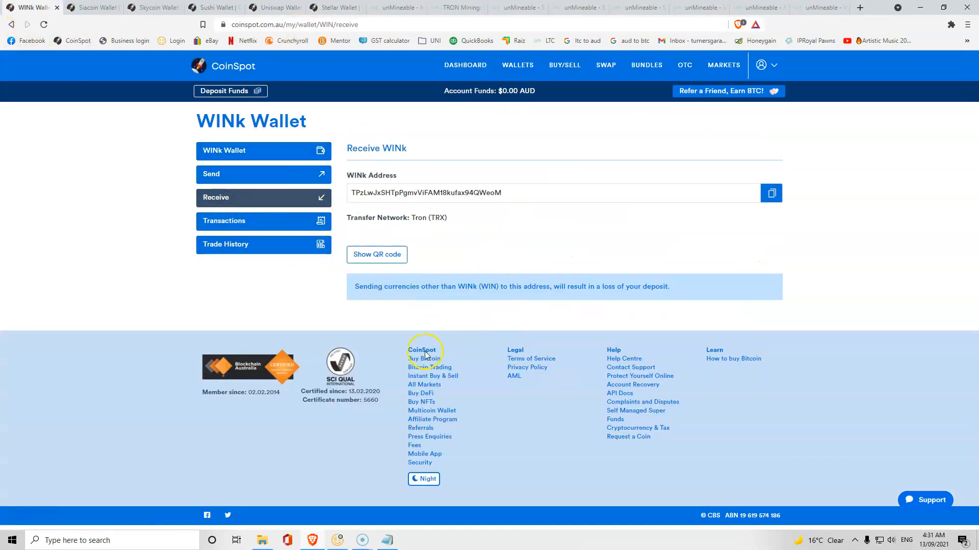
{"action": "mouse_move", "coordinate": [440, 265]}
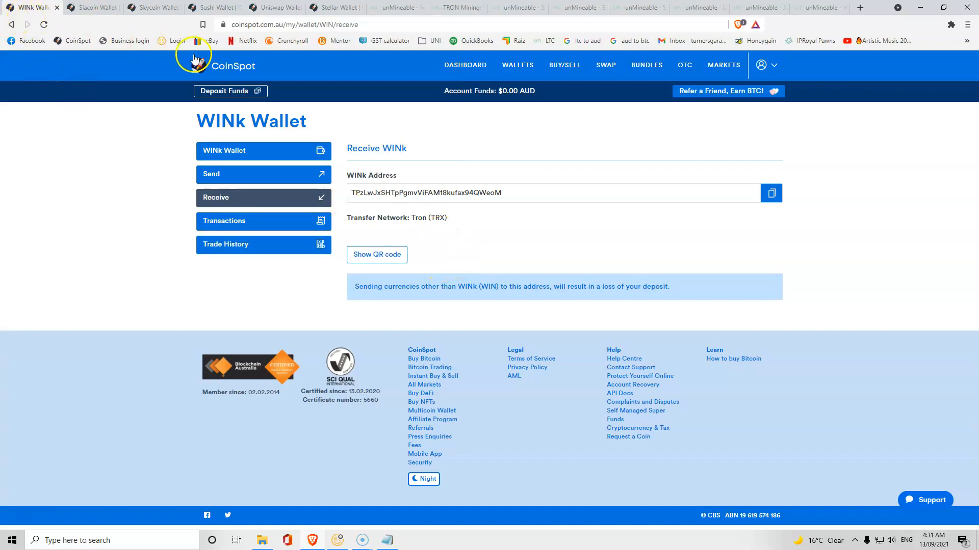
{"action": "mouse_move", "coordinate": [253, 67]}
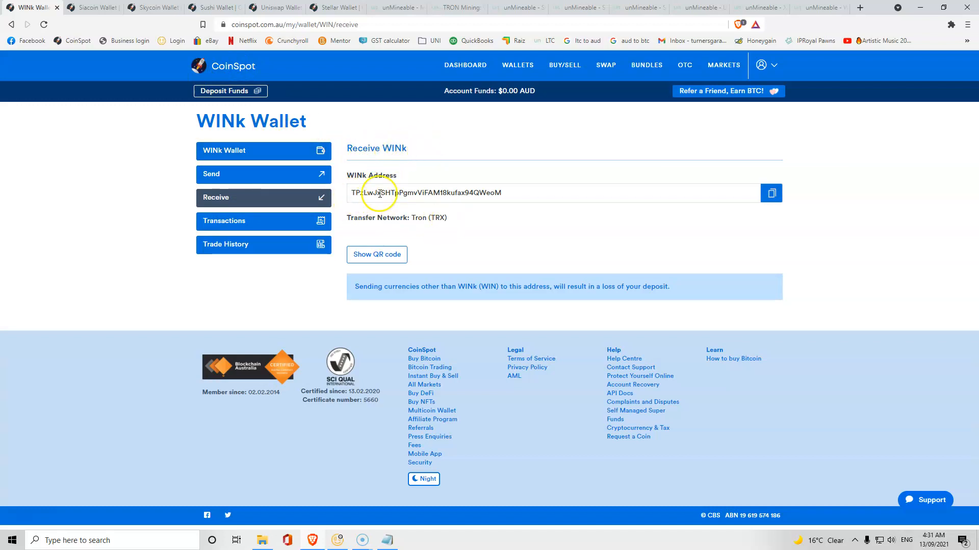
{"action": "left_click", "coordinate": [771, 193]}
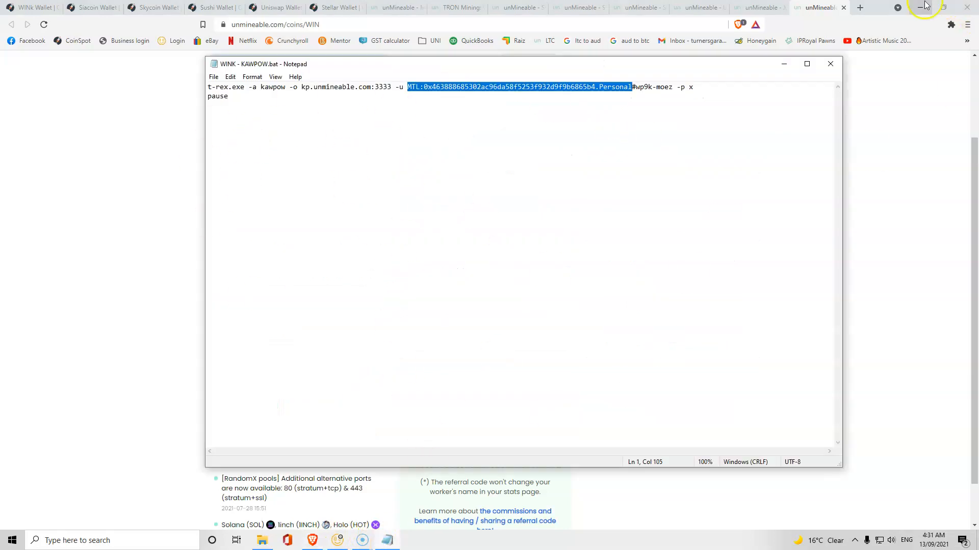
{"action": "left_click", "coordinate": [407, 87]}
{"action": "type", "text": "WIN"}
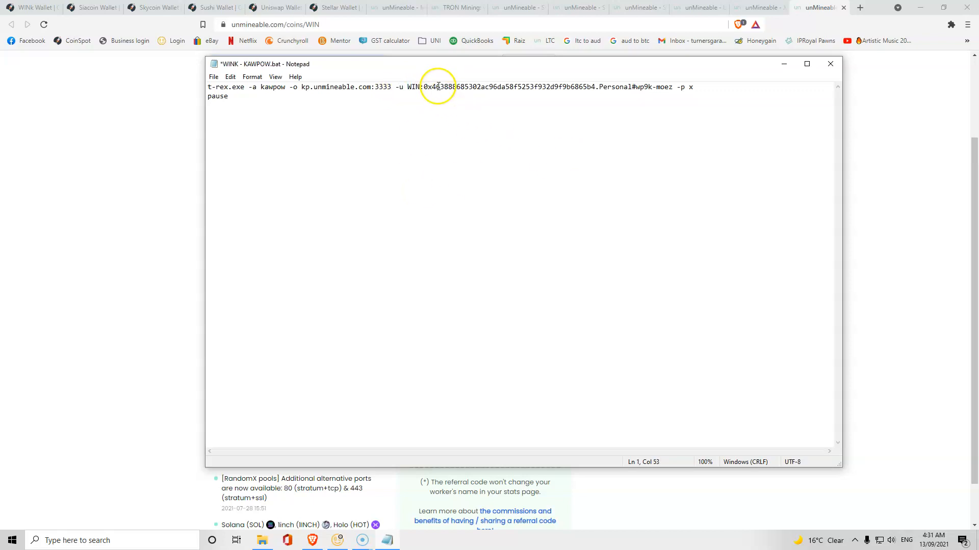
{"action": "left_click_drag", "start_coordinate": [424, 87], "coordinate": [596, 86]}
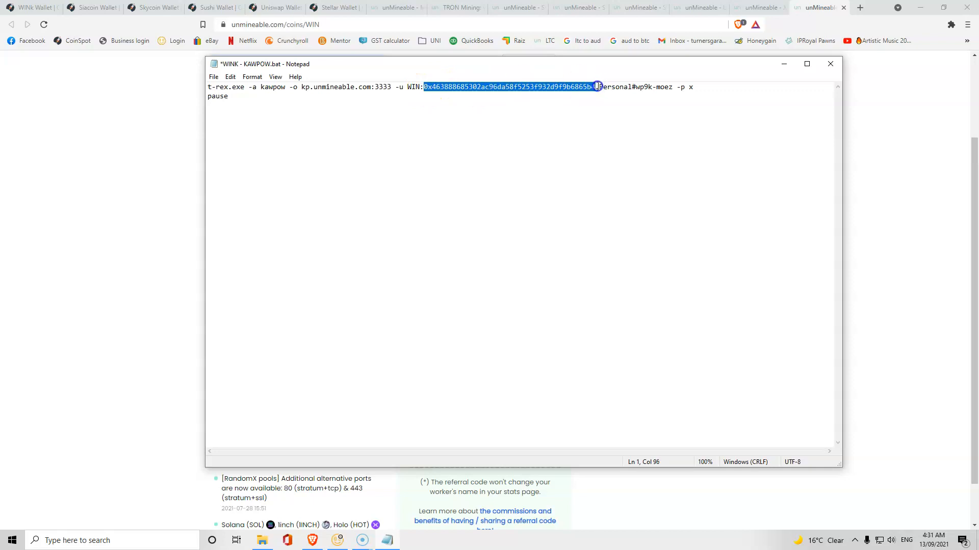
{"action": "type", "text": "TPzLwJxSHTpPgmvViFAM18kufax94QWeoM"}
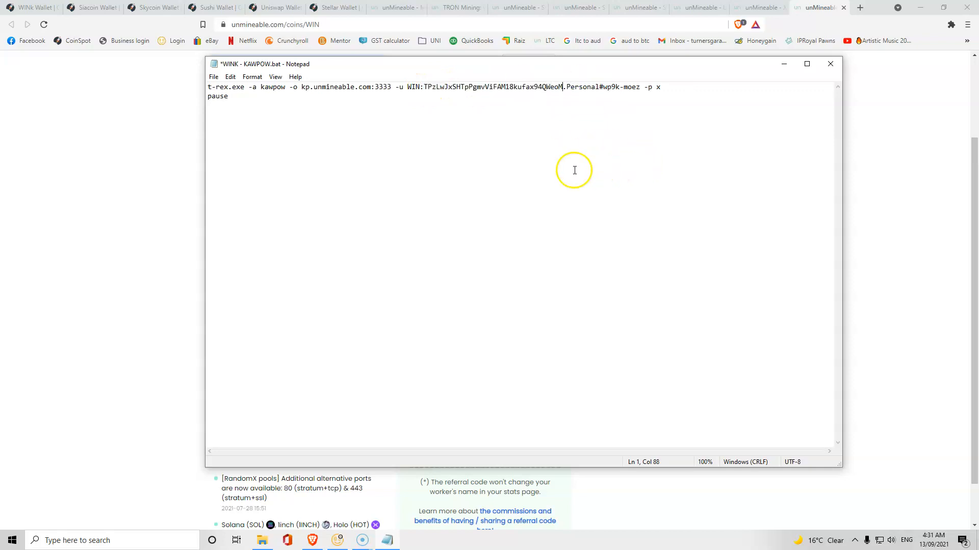
{"action": "double_click", "coordinate": [580, 87]}
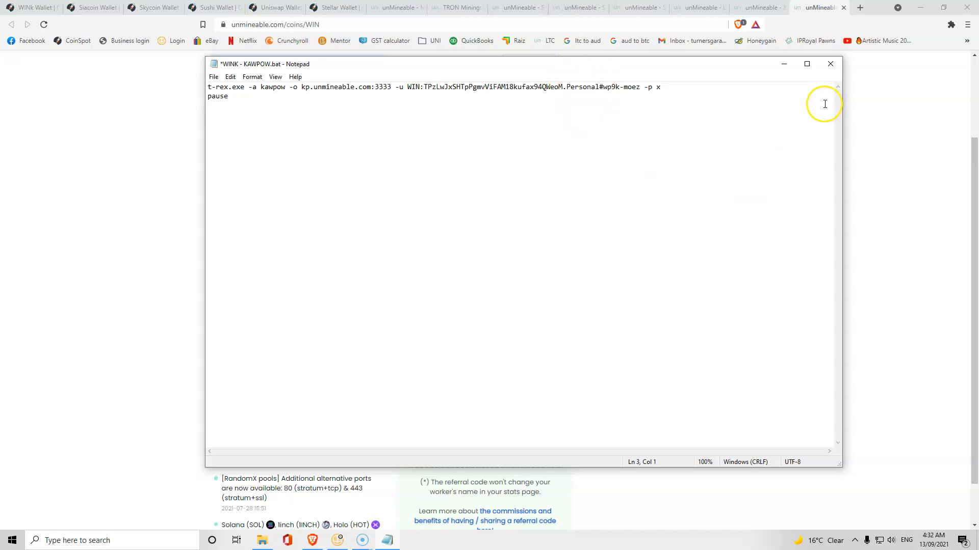
{"action": "mouse_move", "coordinate": [832, 65]}
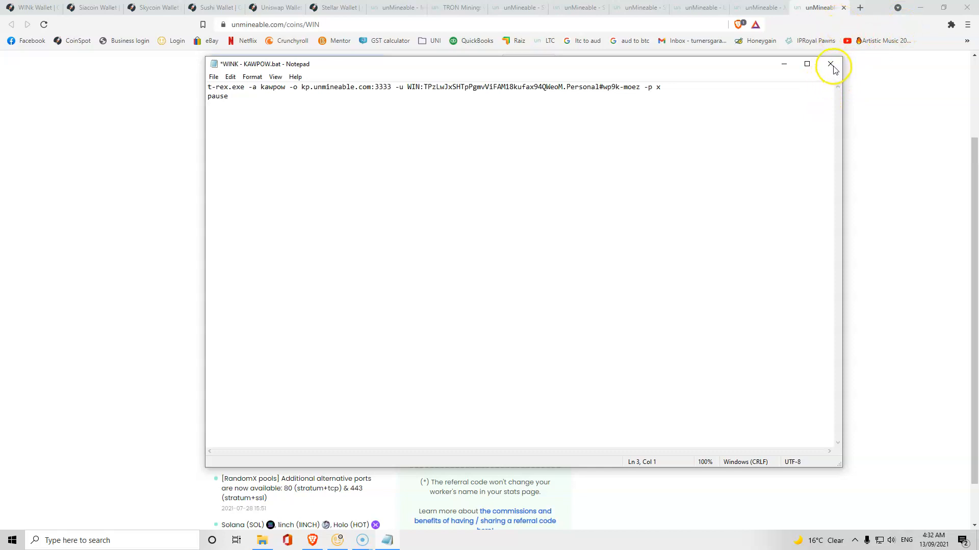
{"action": "left_click", "coordinate": [831, 64]}
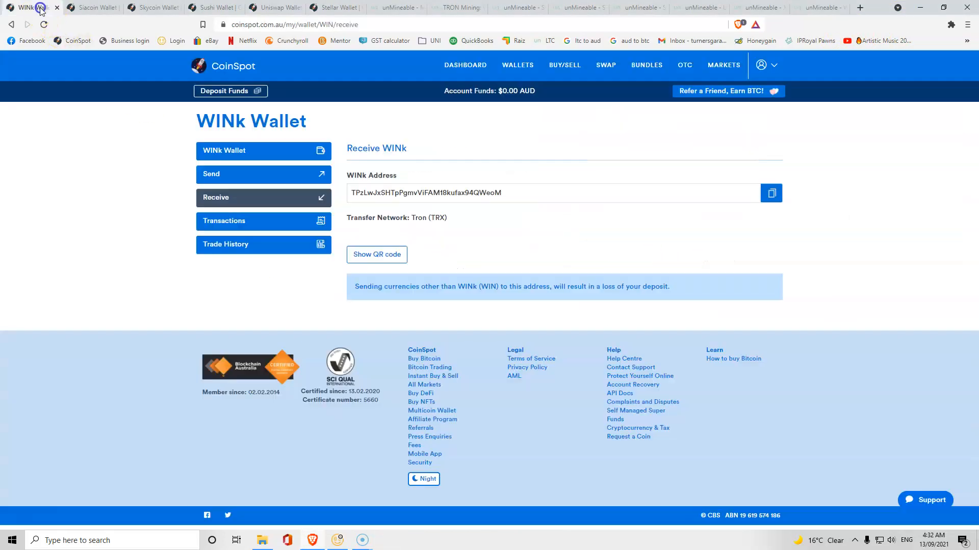
Run WINK - KAWPOW.bat so T-Rex authorizes on kp.unmineable.com, then stop it.
{"action": "left_click", "coordinate": [758, 7]}
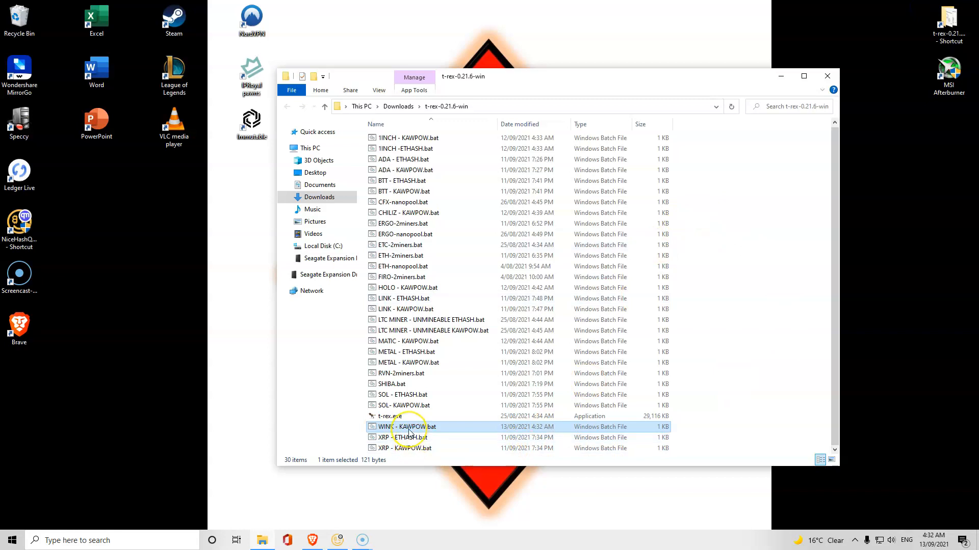
{"action": "mouse_move", "coordinate": [406, 427]}
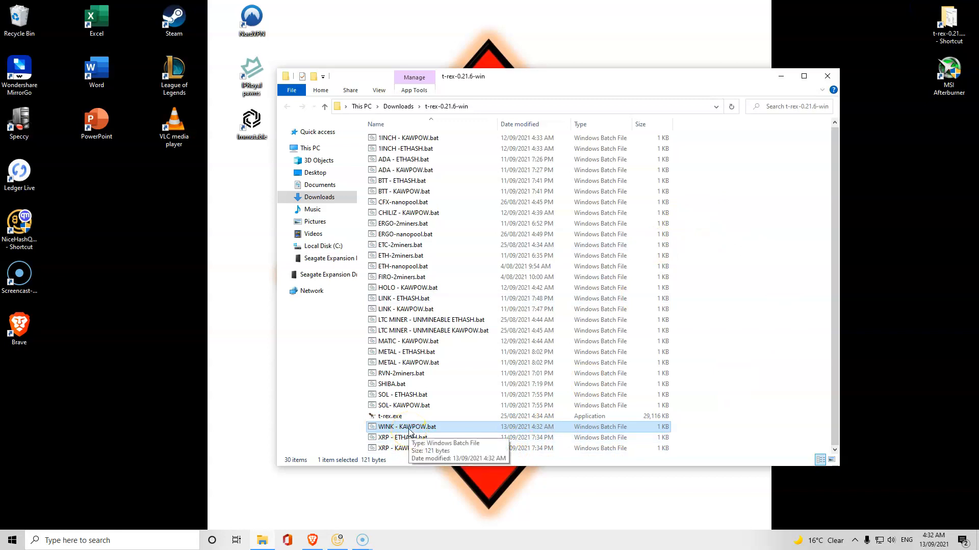
{"action": "double_click", "coordinate": [406, 427]}
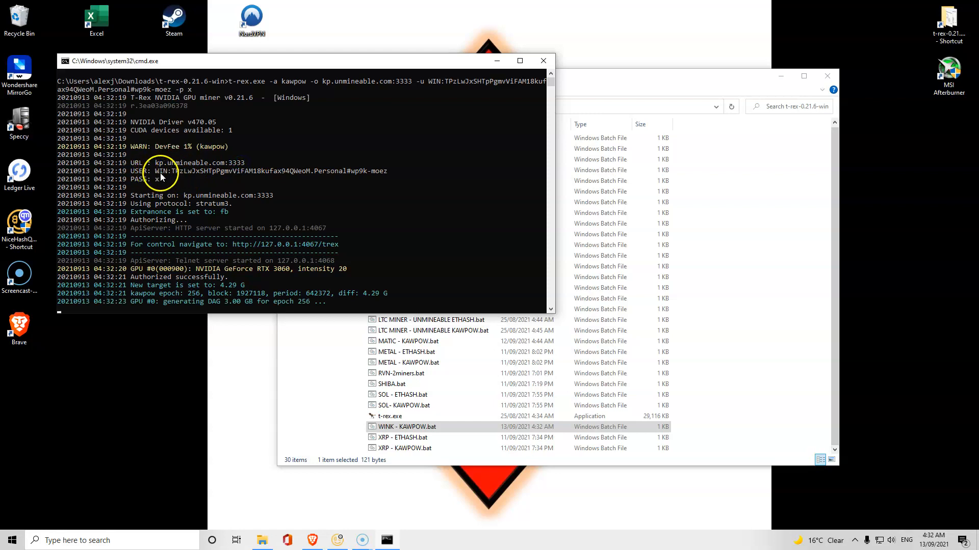
{"action": "mouse_move", "coordinate": [504, 76]}
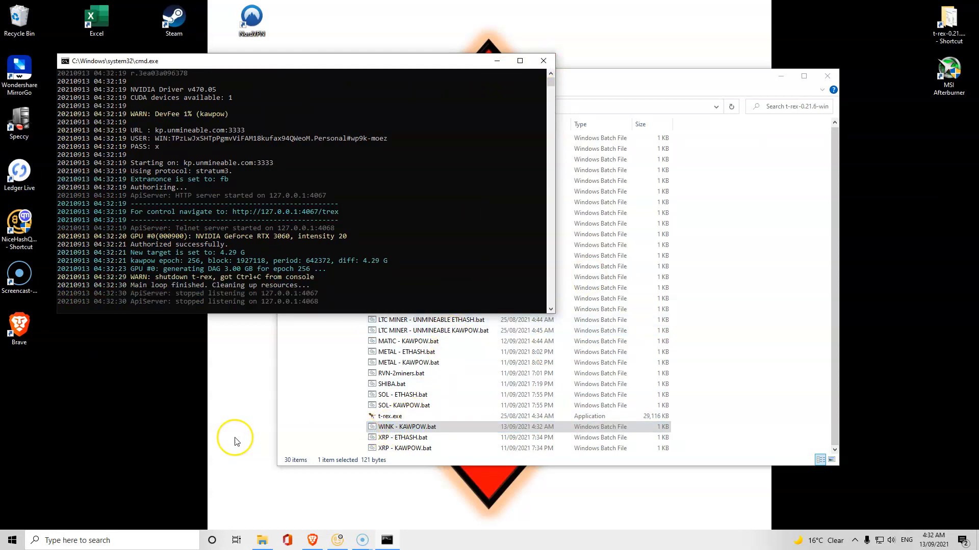
{"action": "left_click", "coordinate": [312, 540]}
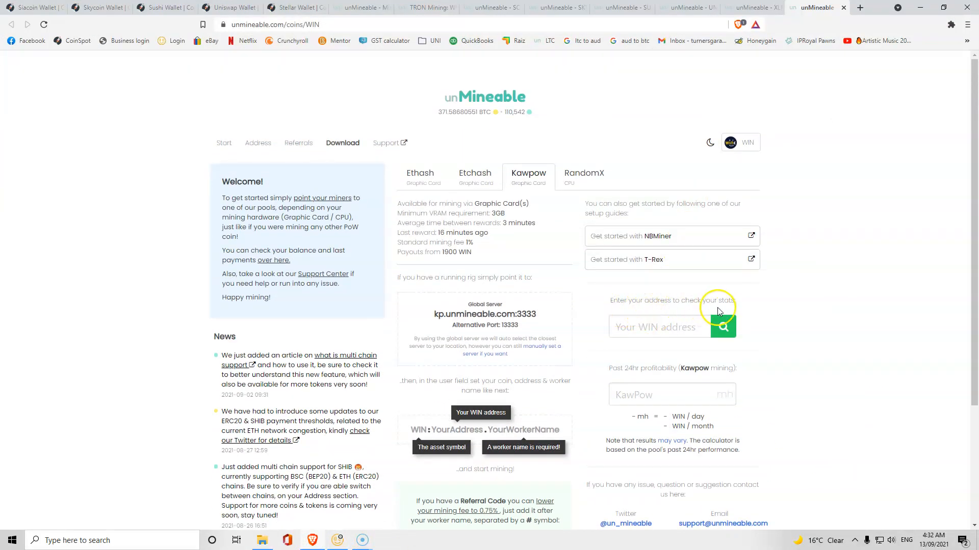
Look up stats for the entered WIN address and view its Kawpow workers.
{"action": "type", "text": "W18kufax94QWeoM"}
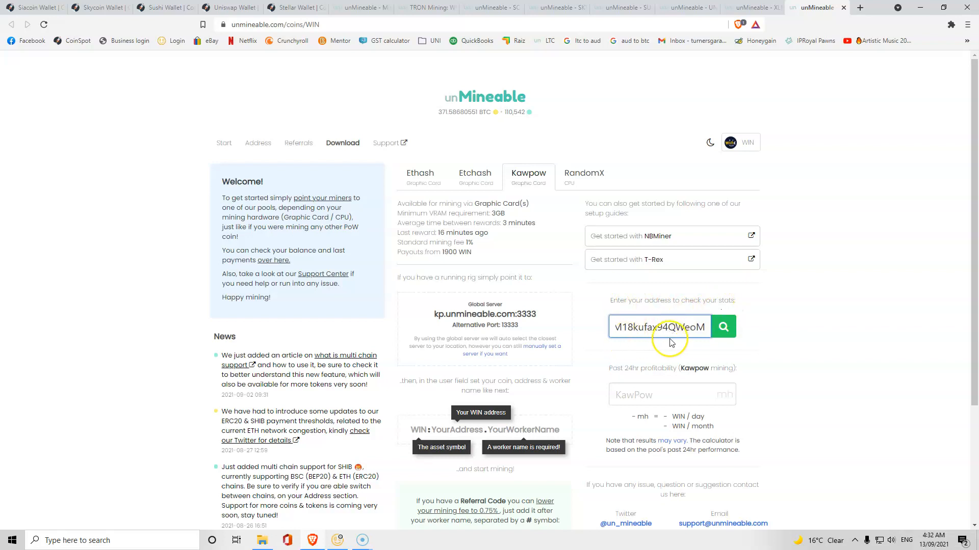
{"action": "left_click", "coordinate": [723, 326]}
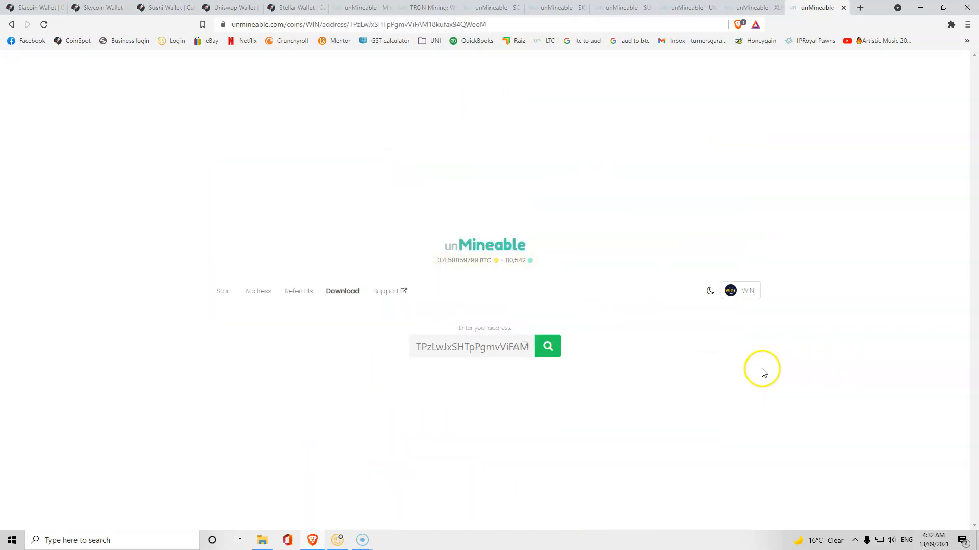
{"action": "left_click", "coordinate": [547, 347]}
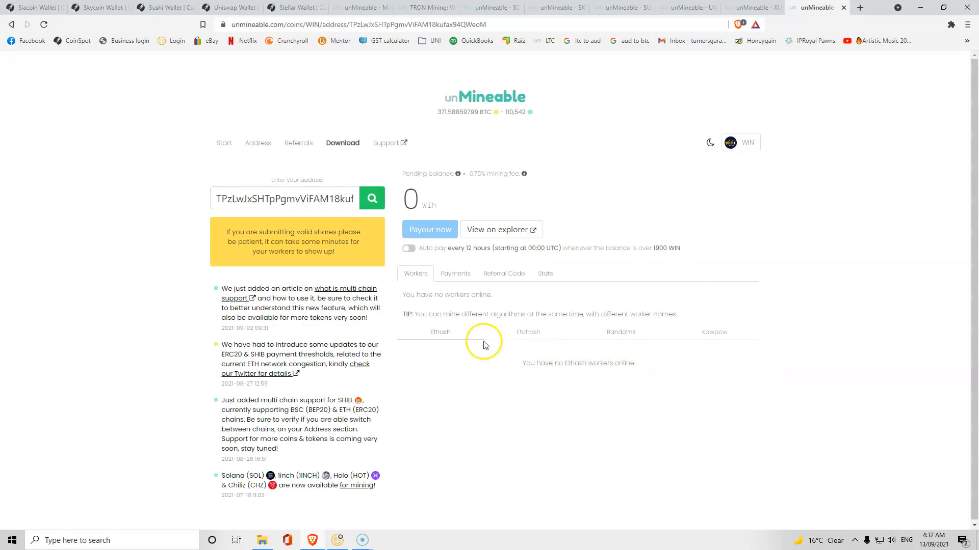
{"action": "mouse_move", "coordinate": [744, 328]}
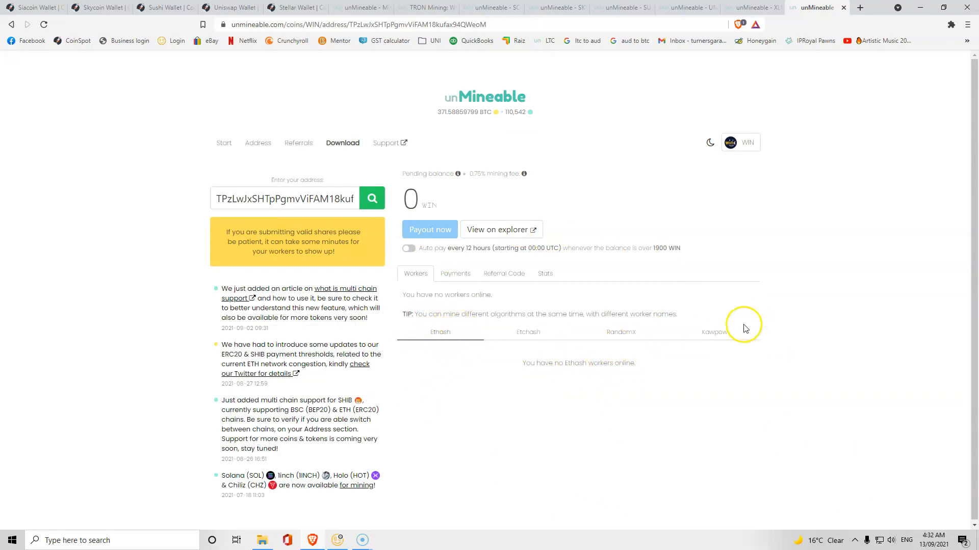
{"action": "left_click", "coordinate": [713, 331]}
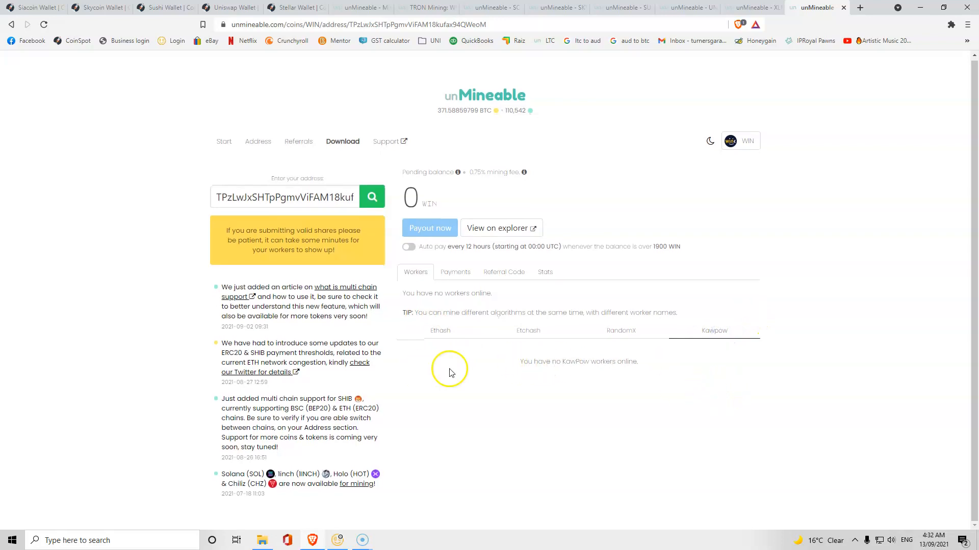
{"action": "mouse_move", "coordinate": [783, 430]}
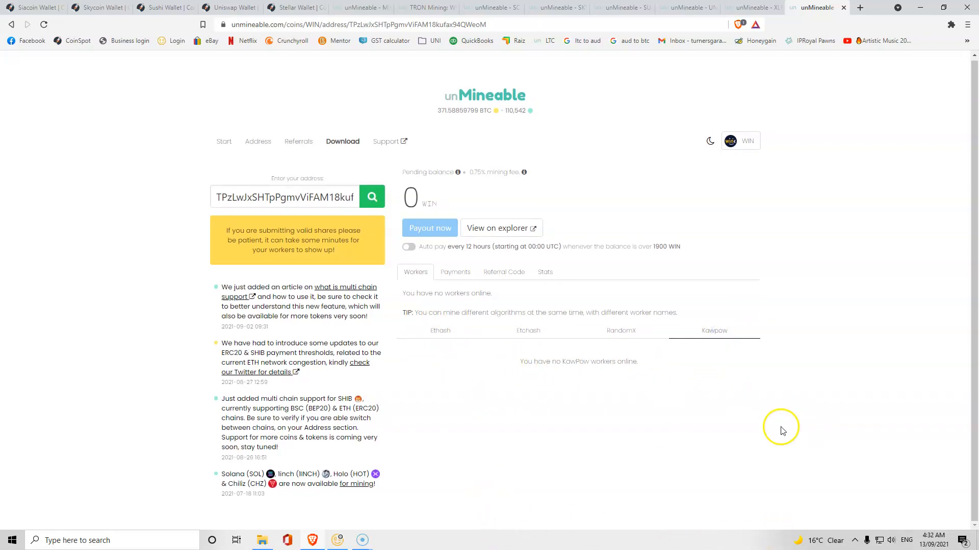
{"action": "mouse_move", "coordinate": [514, 373]}
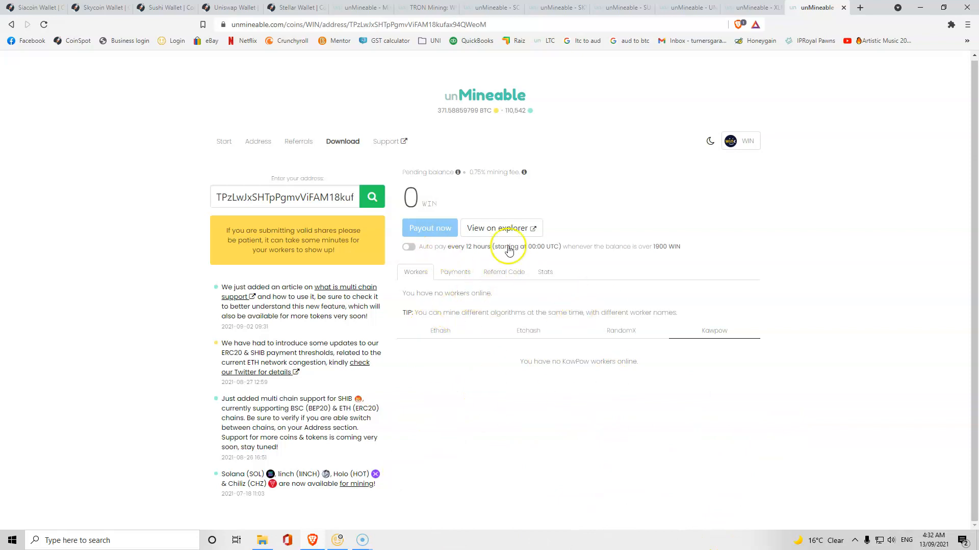
{"action": "mouse_move", "coordinate": [677, 252]}
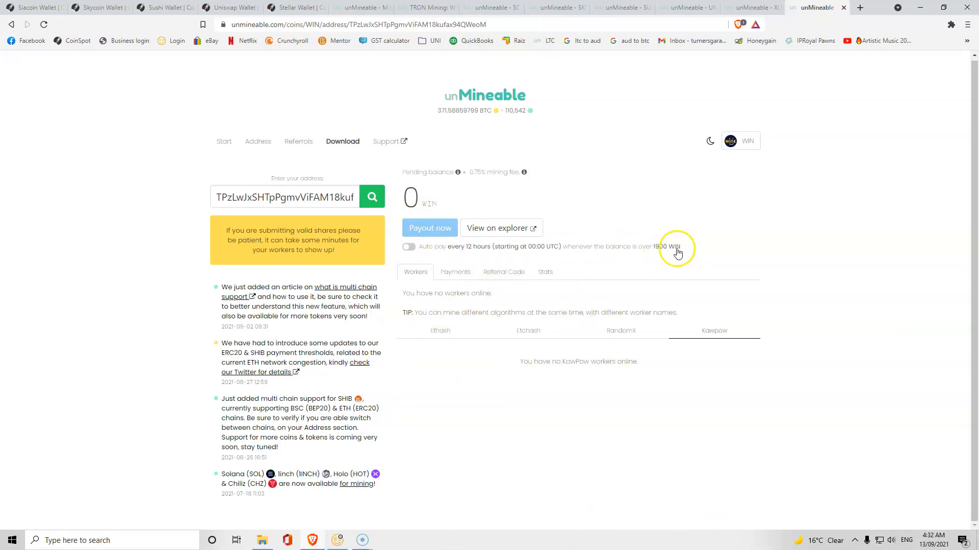
{"action": "mouse_move", "coordinate": [529, 275]}
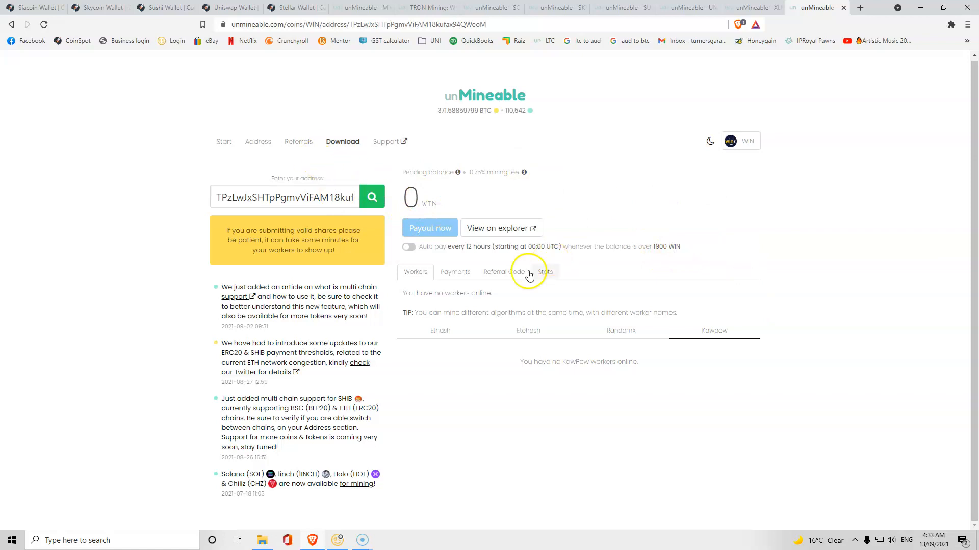
{"action": "mouse_move", "coordinate": [534, 252]}
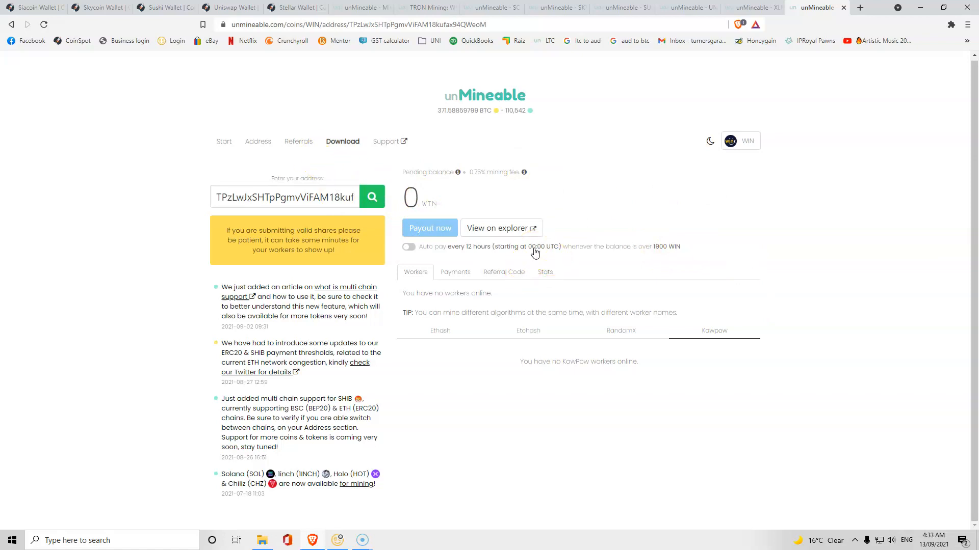